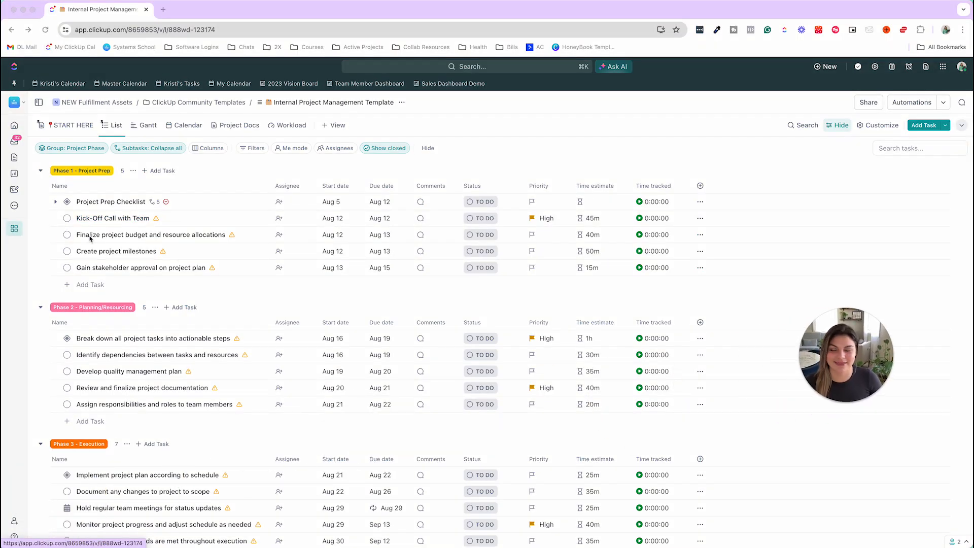
pyautogui.moveTo(195, 291)
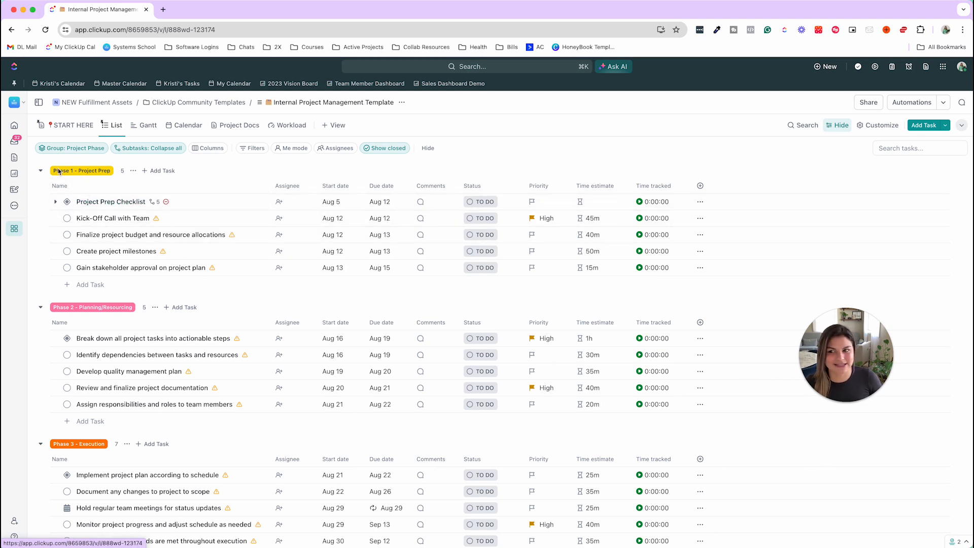
# Find 'PROJ' in Show/hide fields, turn on Project Phase as a column, and preview its options
pyautogui.click(72, 147)
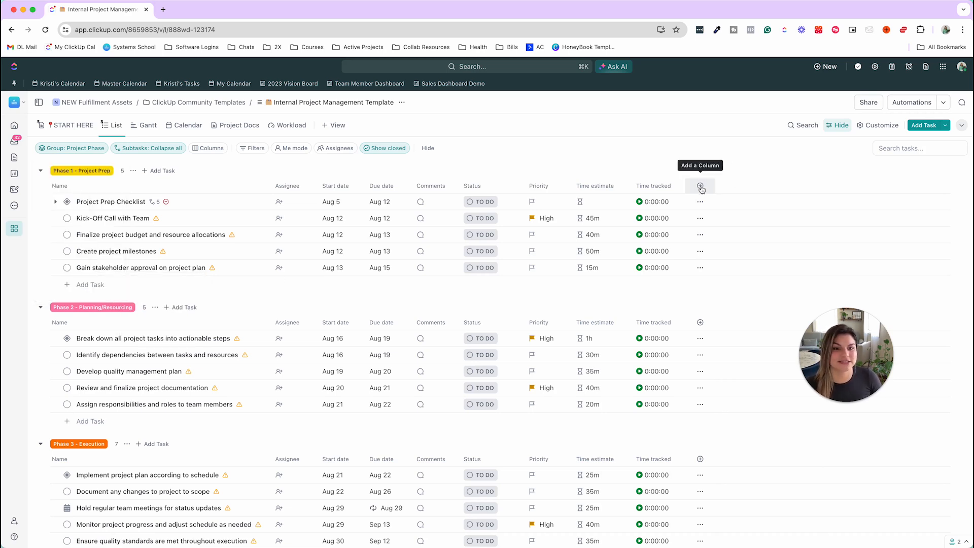
pyautogui.click(701, 188)
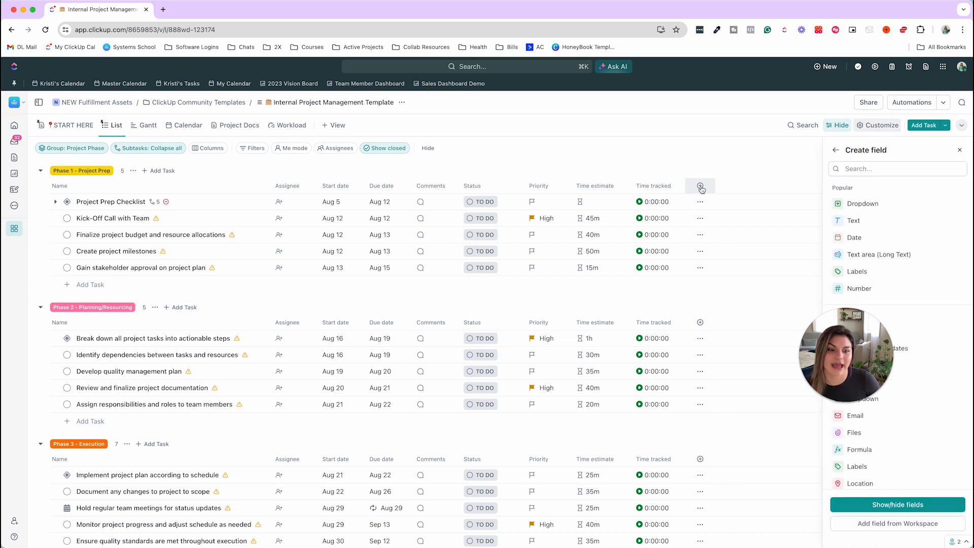
pyautogui.click(836, 149)
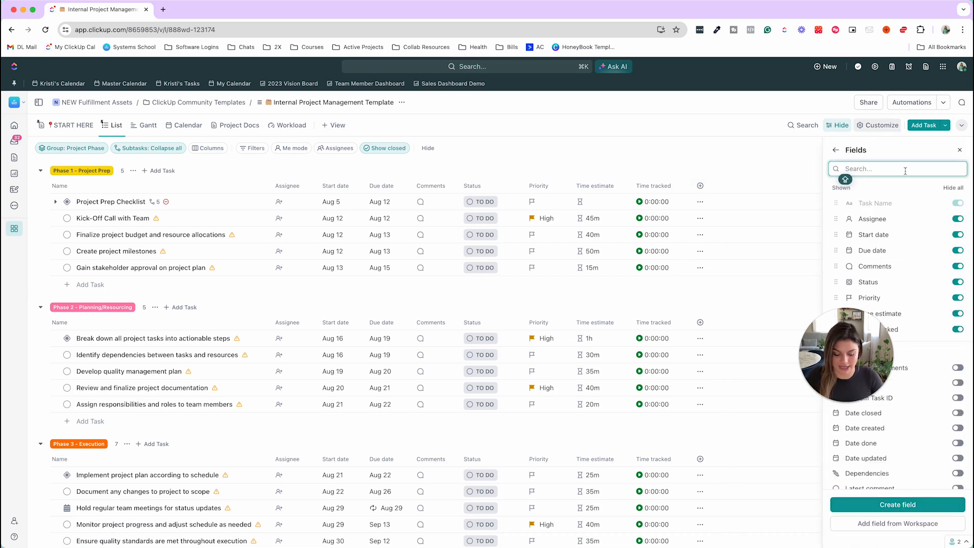
pyautogui.write('PROJ')
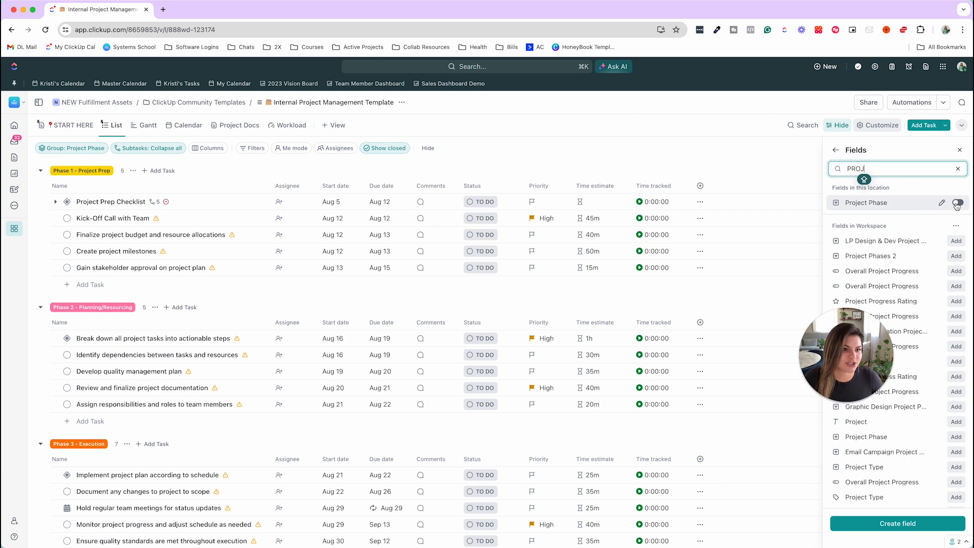
pyautogui.click(956, 203)
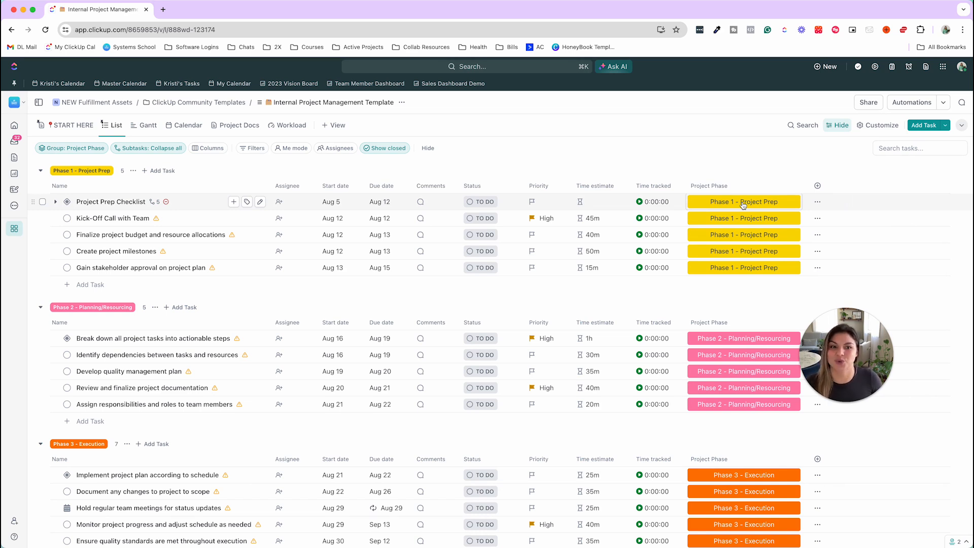
pyautogui.click(742, 202)
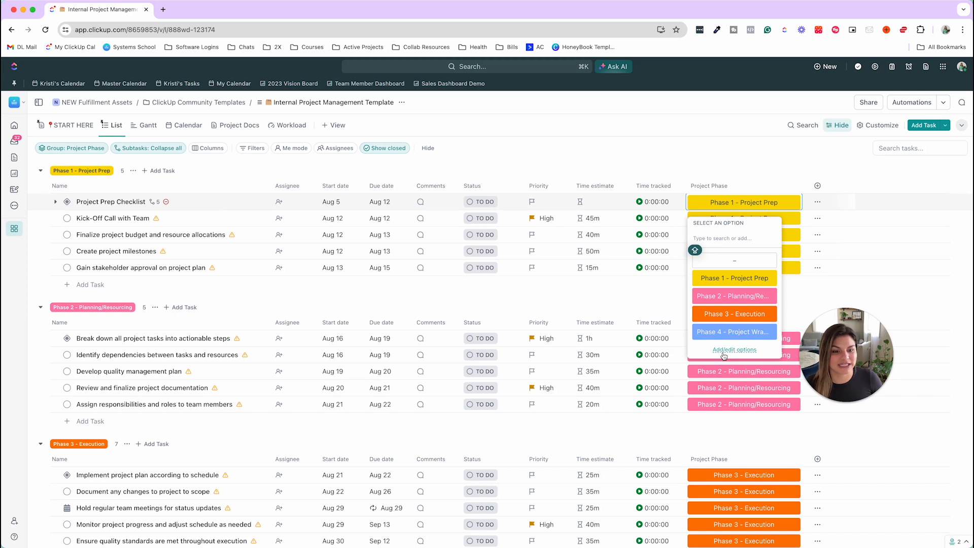
pyautogui.click(733, 349)
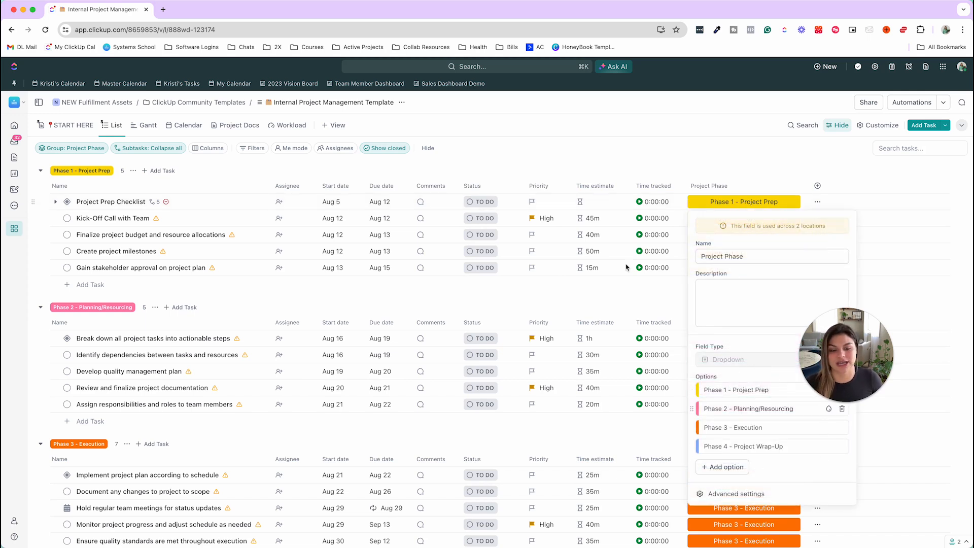
pyautogui.click(724, 135)
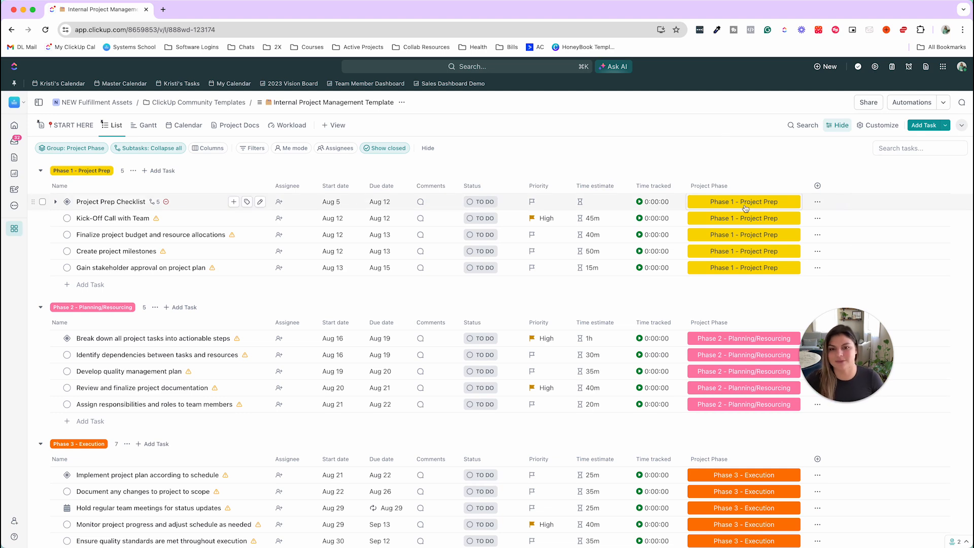
# Preview the phase choices, then hide the Project Phase column from its header menu
pyautogui.click(743, 201)
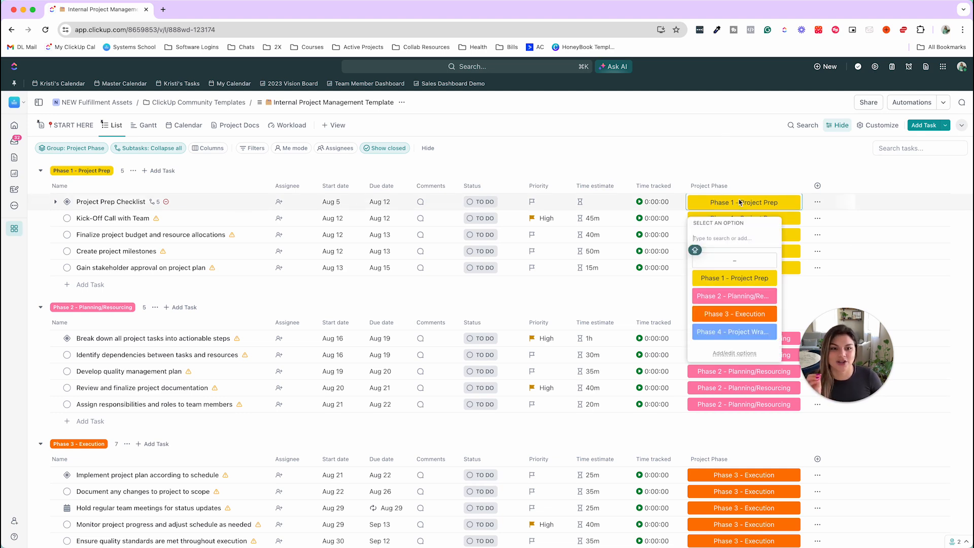
pyautogui.click(734, 353)
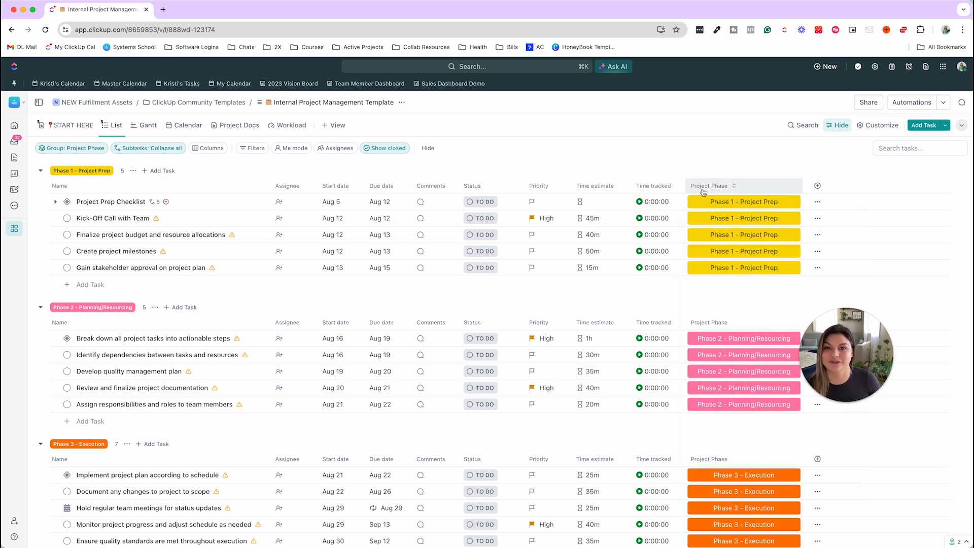
pyautogui.click(709, 185)
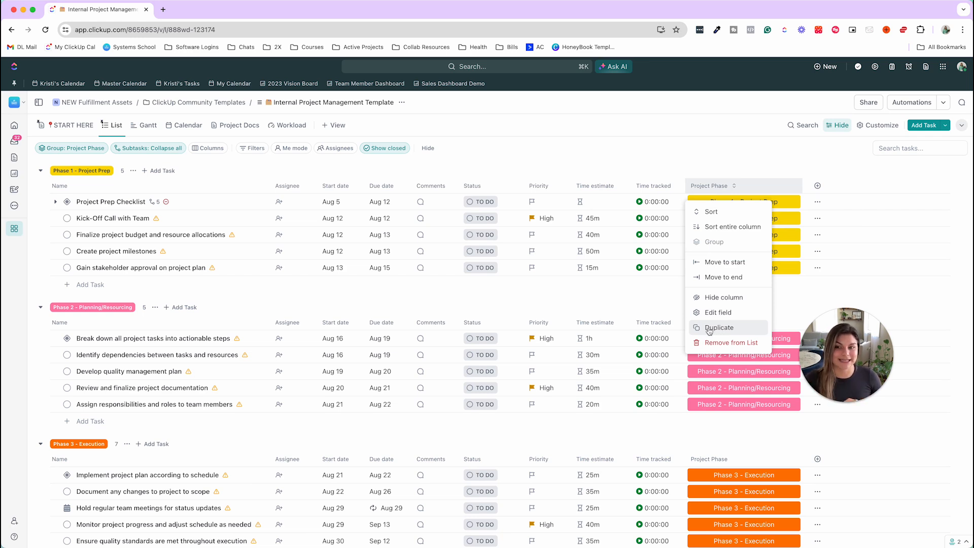
pyautogui.click(71, 147)
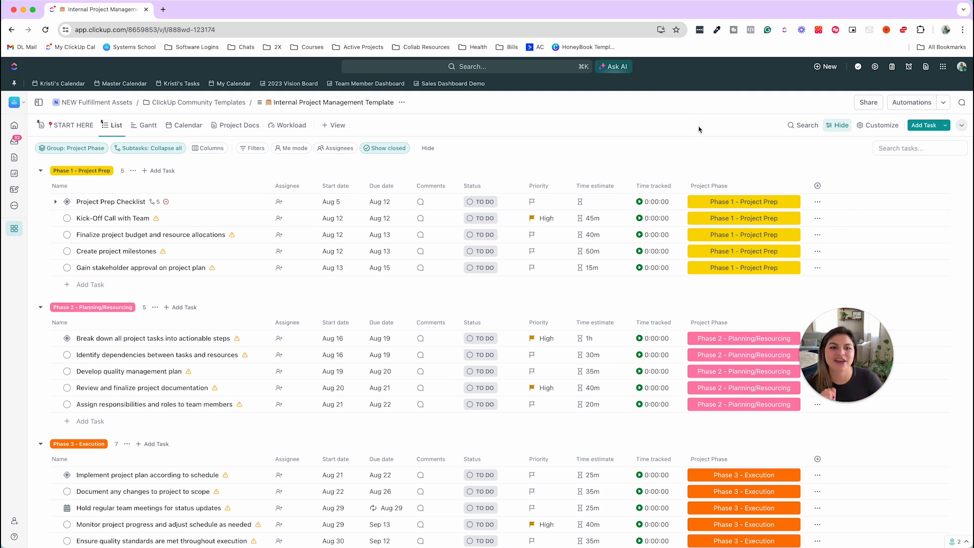
pyautogui.click(711, 185)
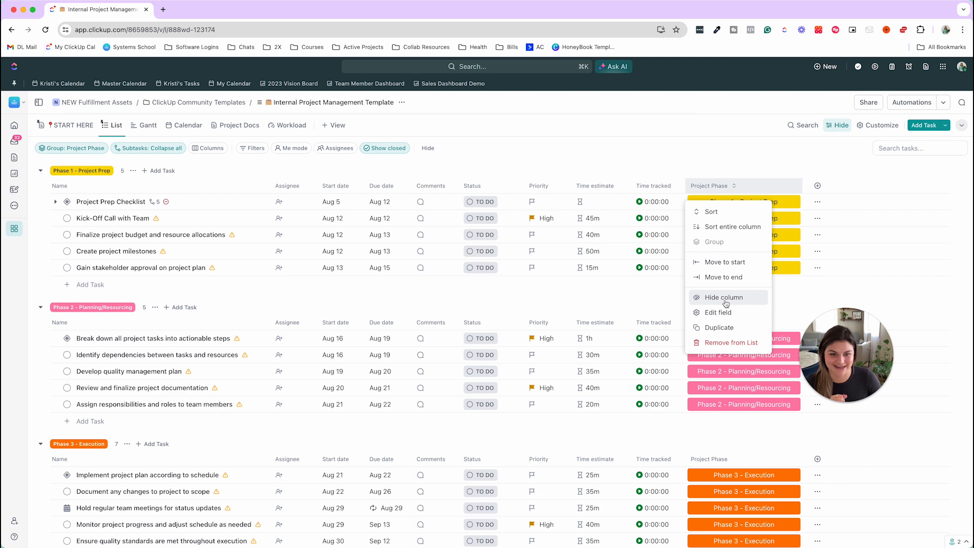
pyautogui.click(722, 297)
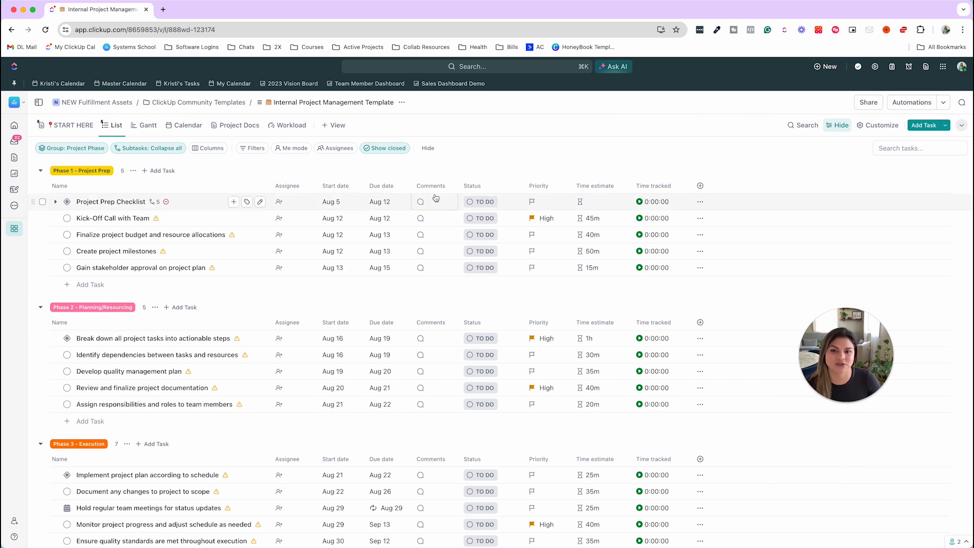
pyautogui.click(480, 201)
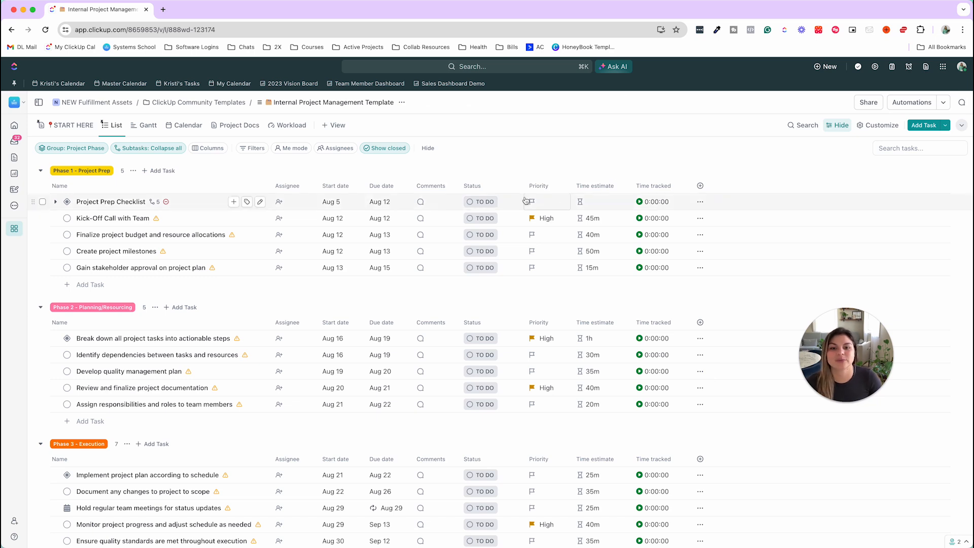
pyautogui.click(531, 202)
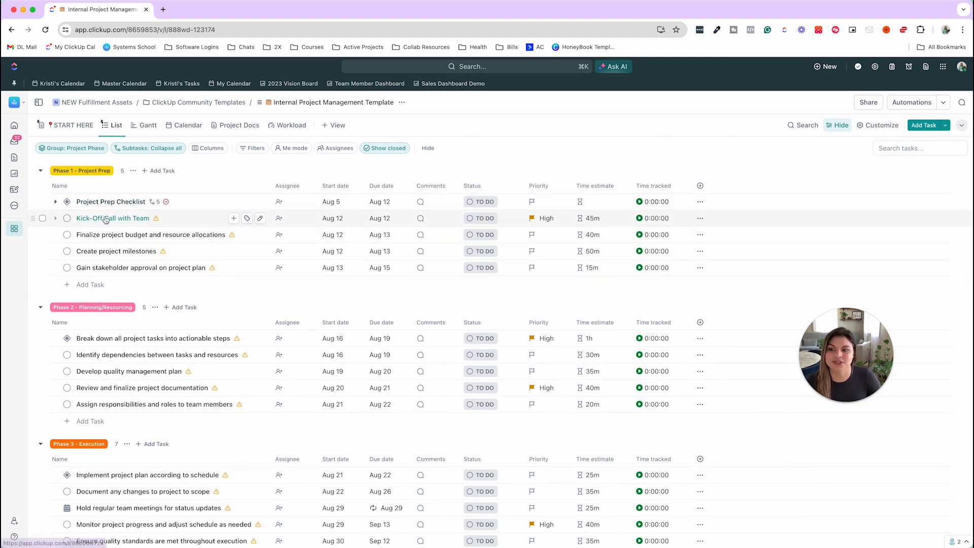
pyautogui.click(113, 218)
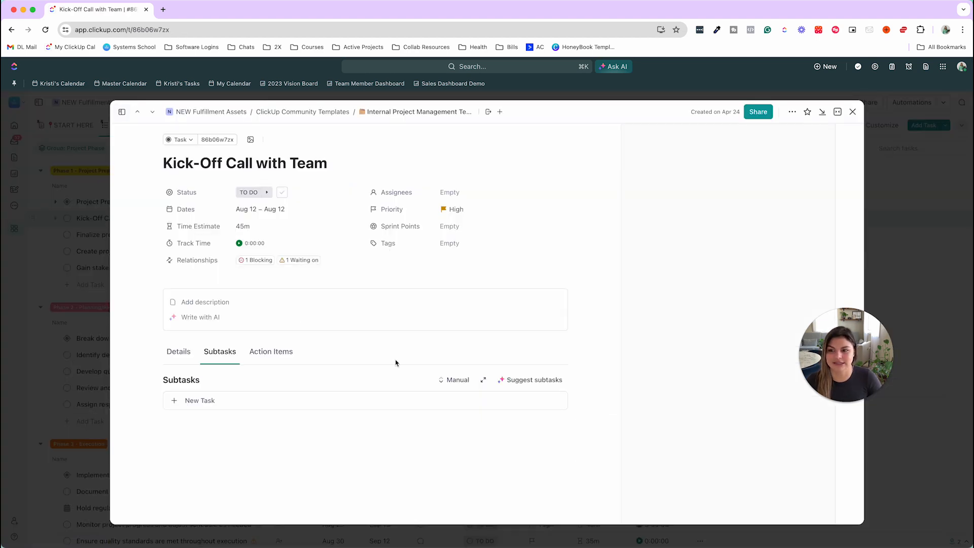
pyautogui.click(850, 136)
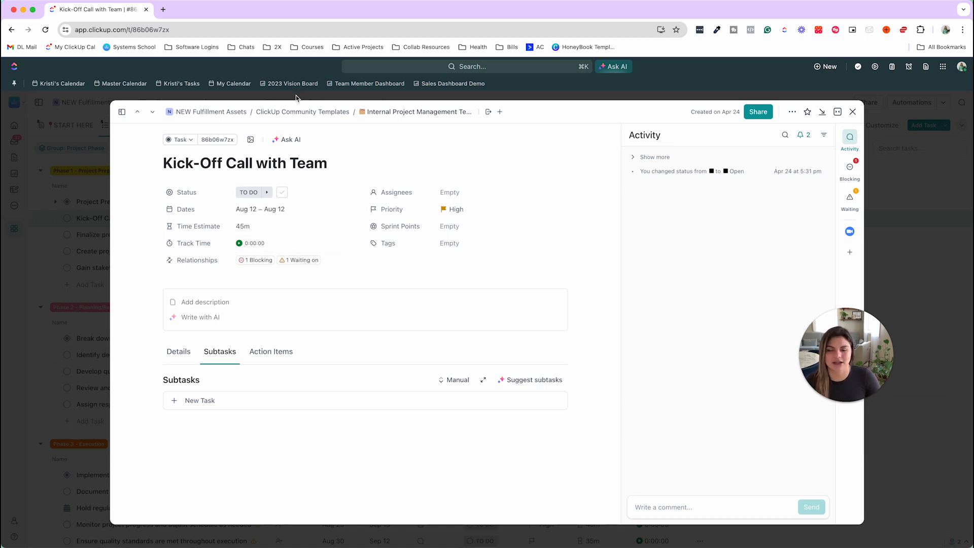
pyautogui.click(853, 112)
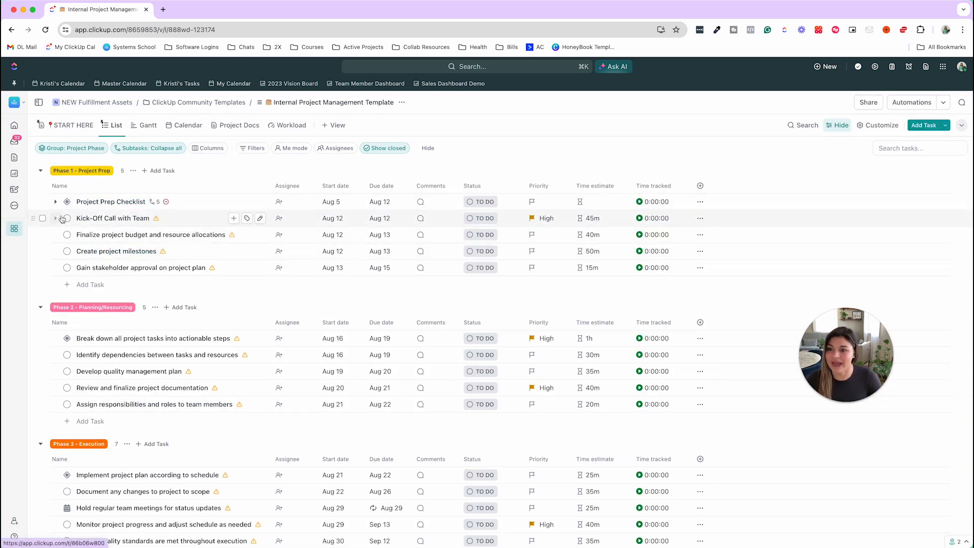
pyautogui.click(56, 201)
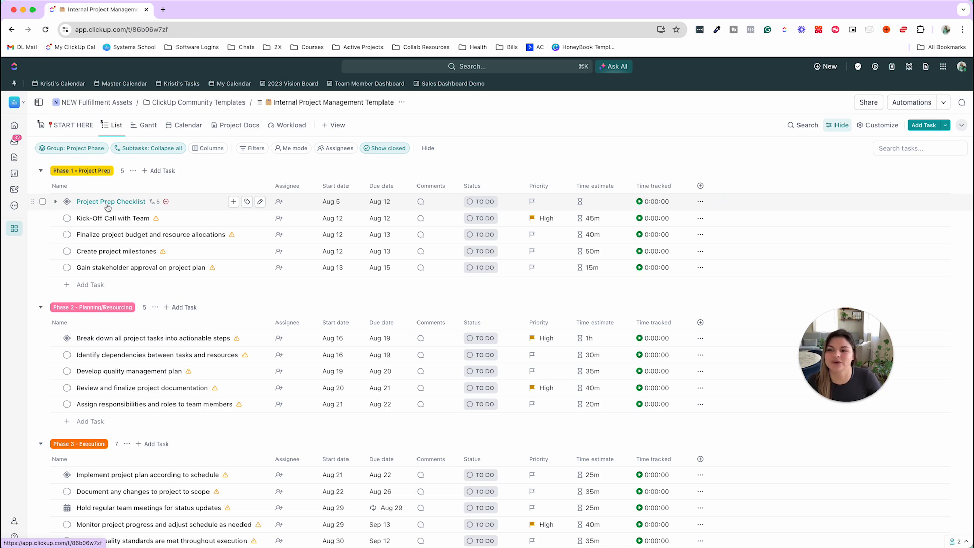
pyautogui.click(111, 201)
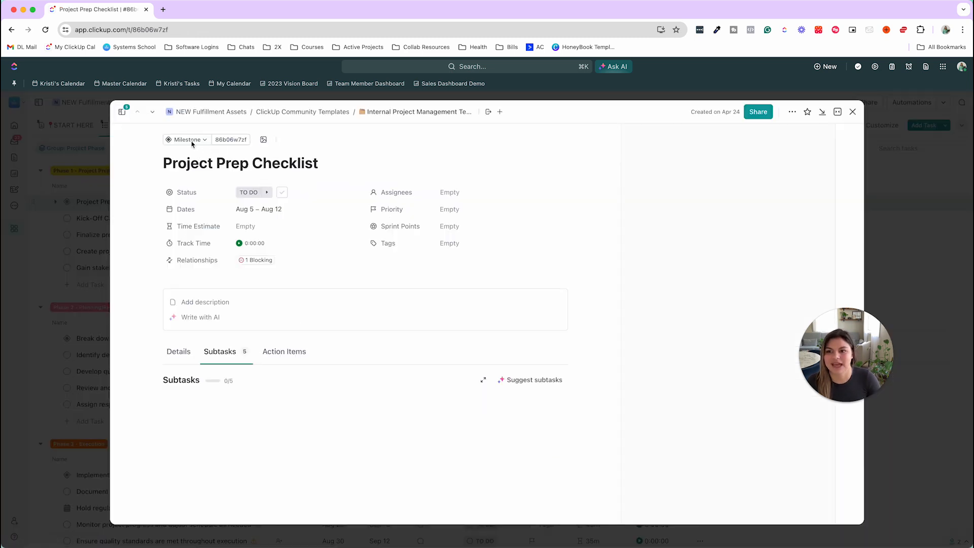
pyautogui.click(187, 139)
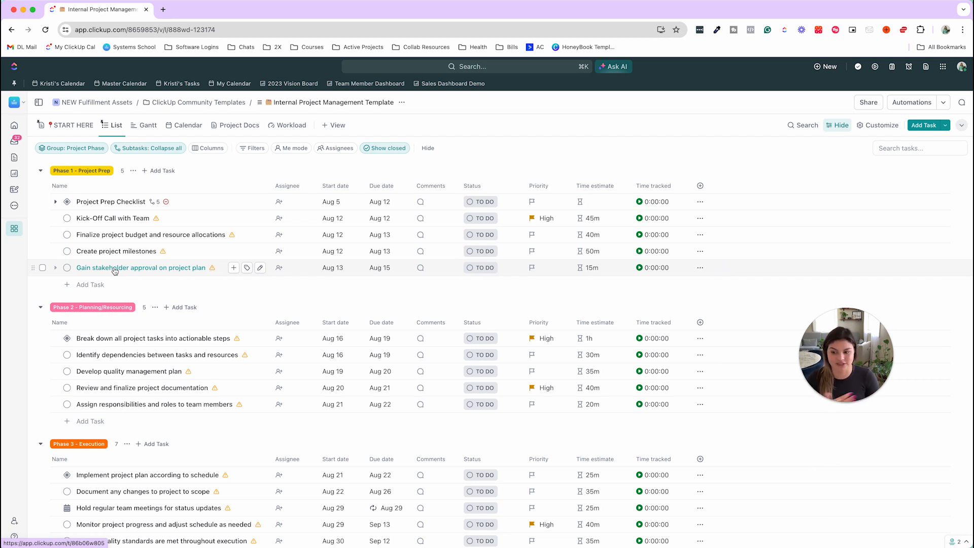
pyautogui.scroll(-3)
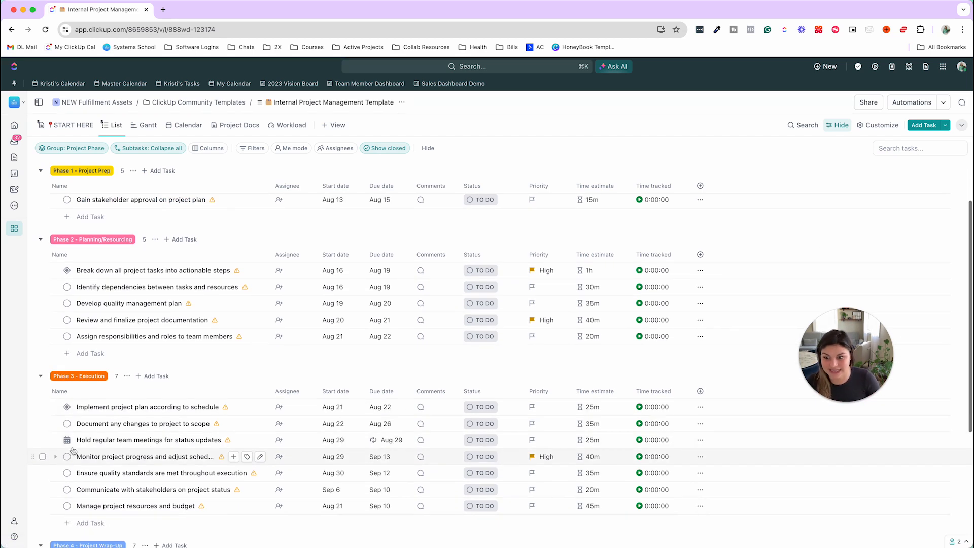
pyautogui.moveTo(149, 439)
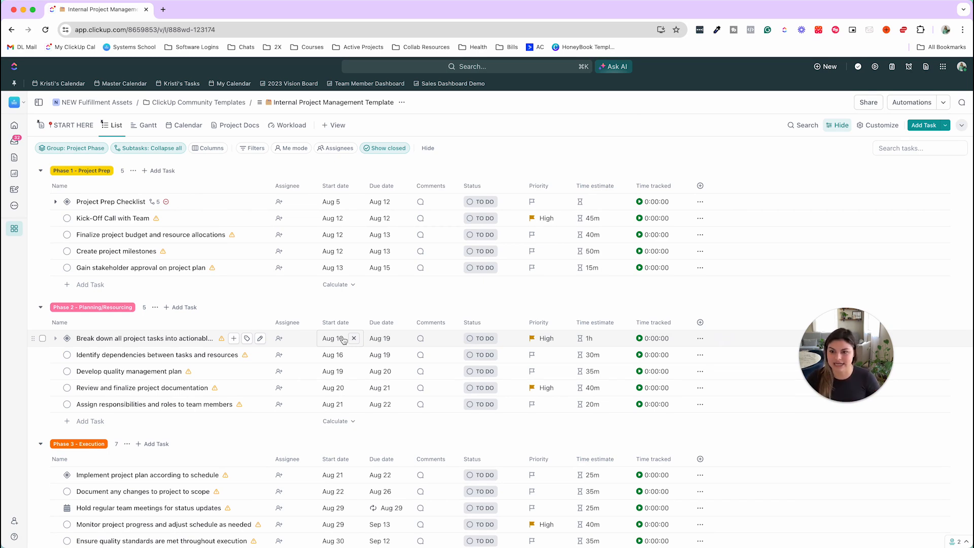
pyautogui.click(293, 202)
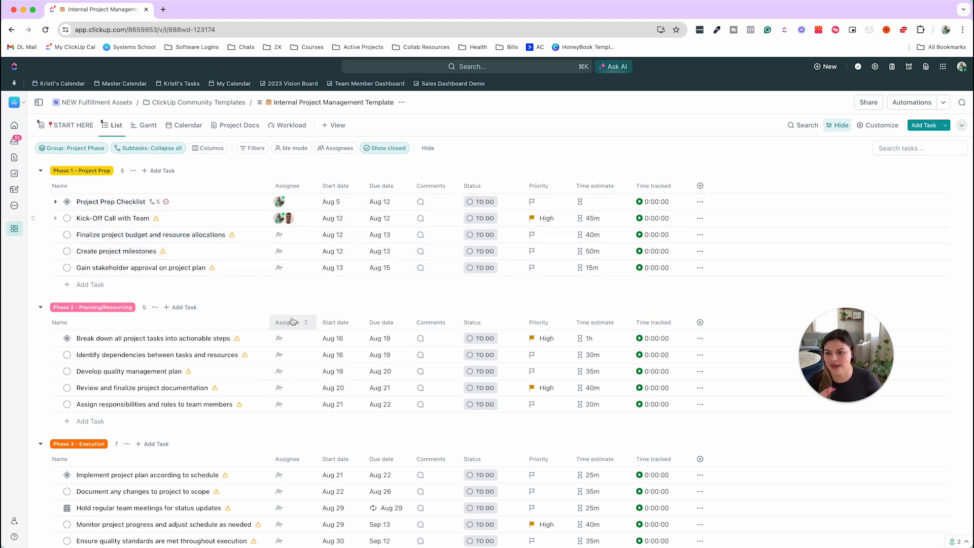
pyautogui.click(292, 337)
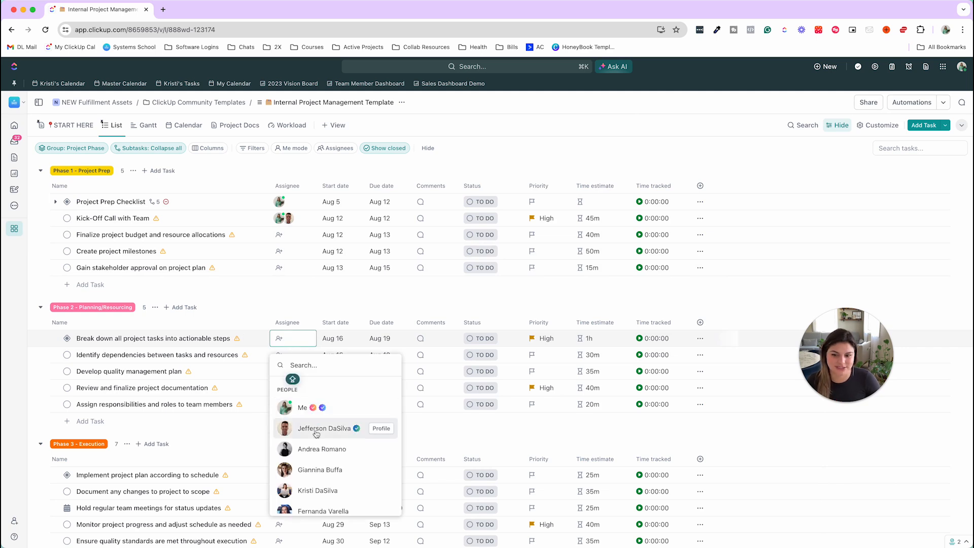
pyautogui.click(324, 427)
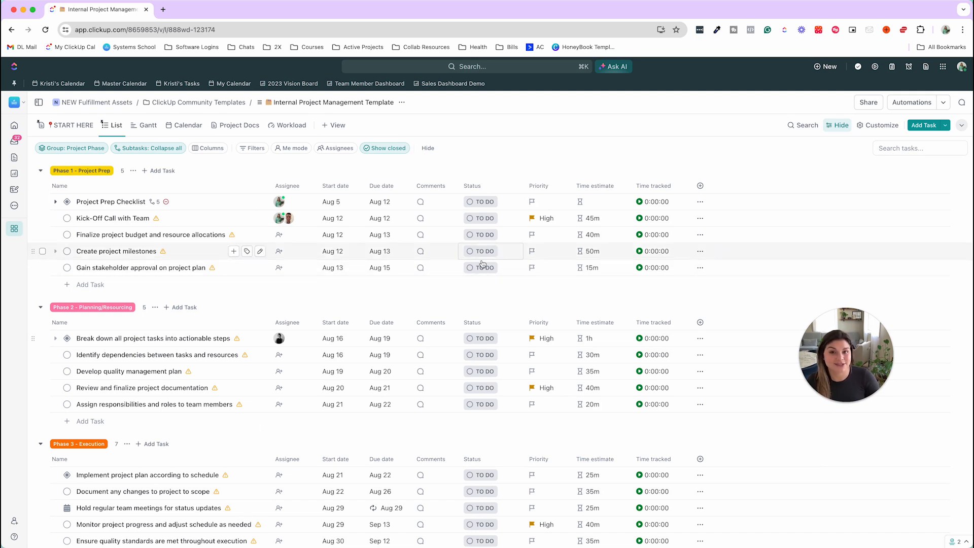
pyautogui.moveTo(483, 267)
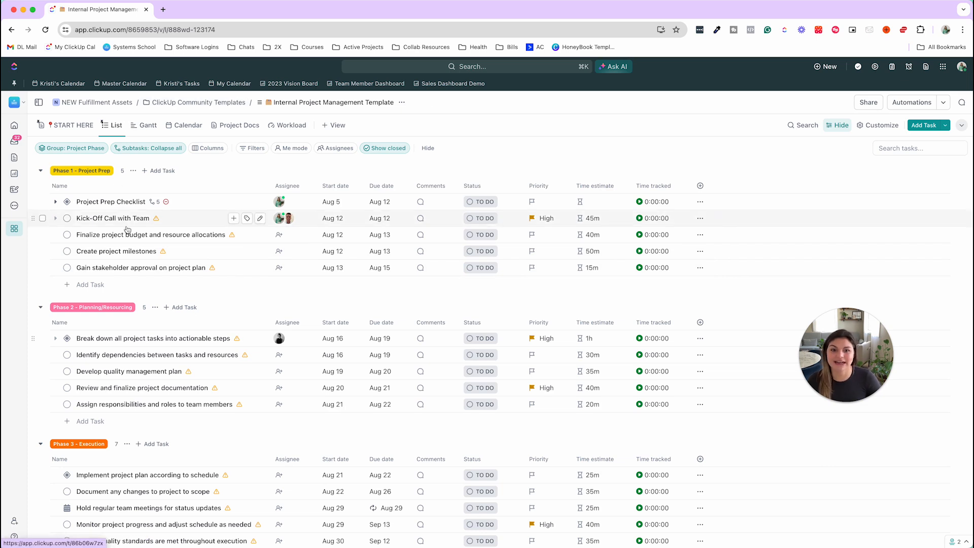
pyautogui.moveTo(305, 143)
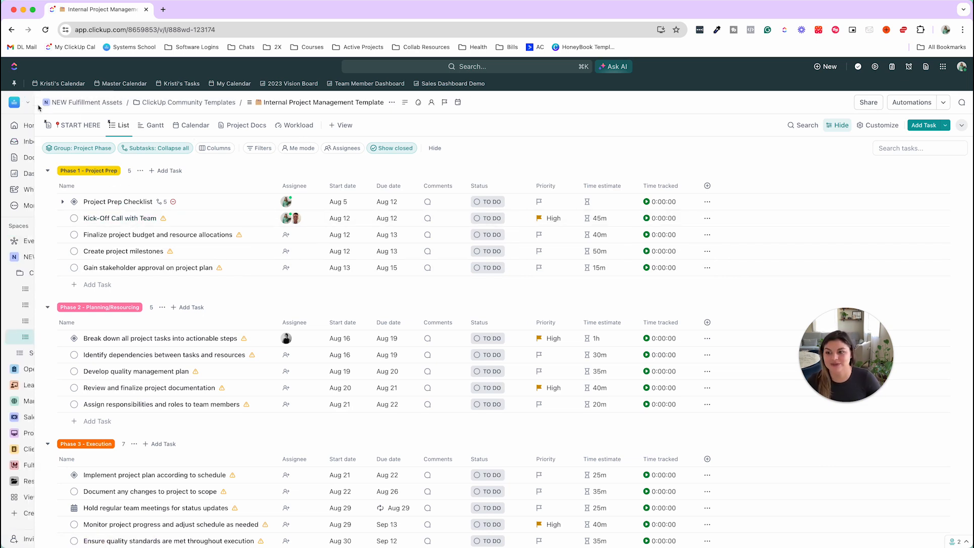
pyautogui.click(27, 102)
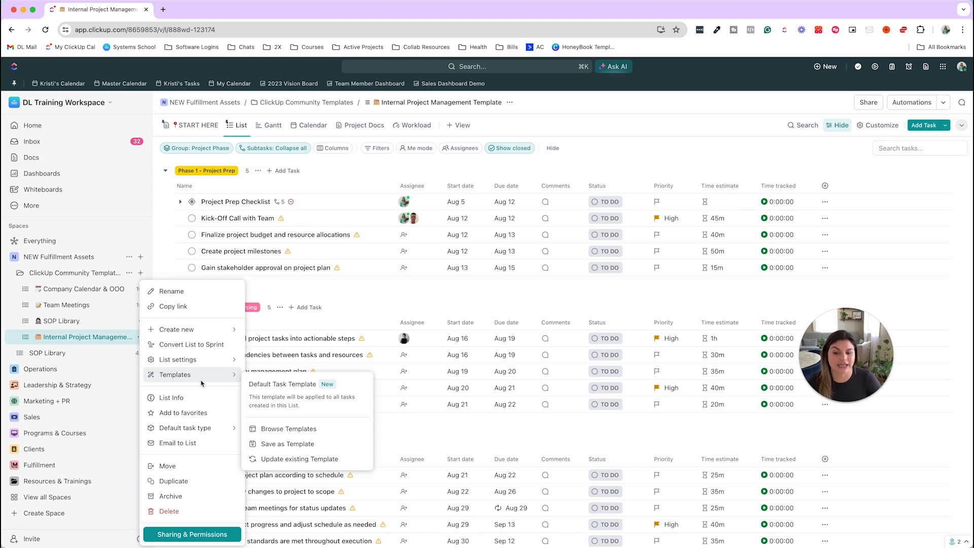
pyautogui.moveTo(512, 333)
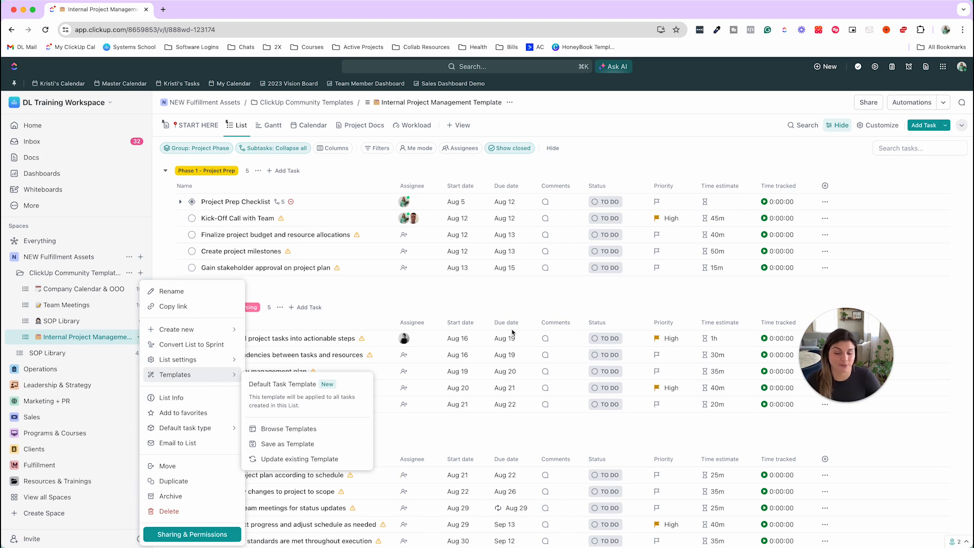
pyautogui.moveTo(169, 213)
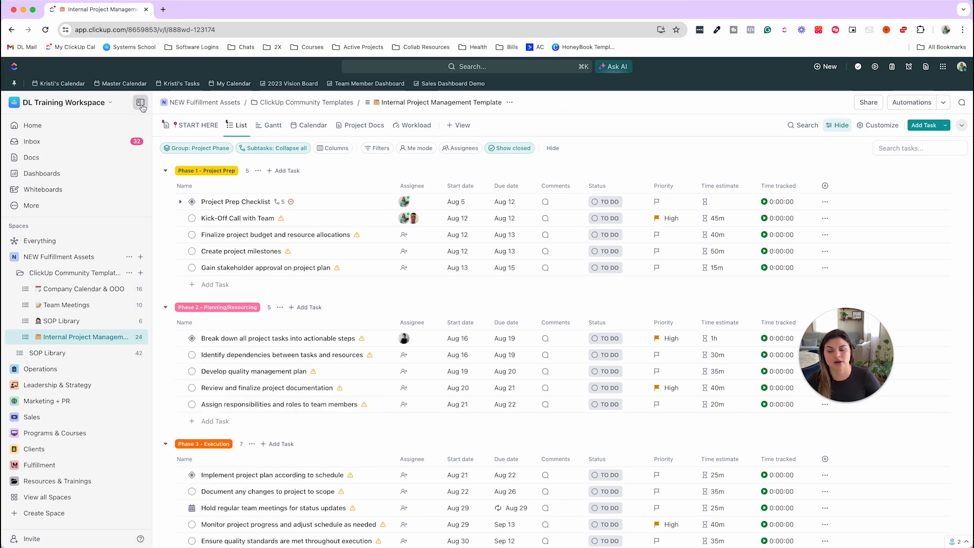
pyautogui.click(141, 102)
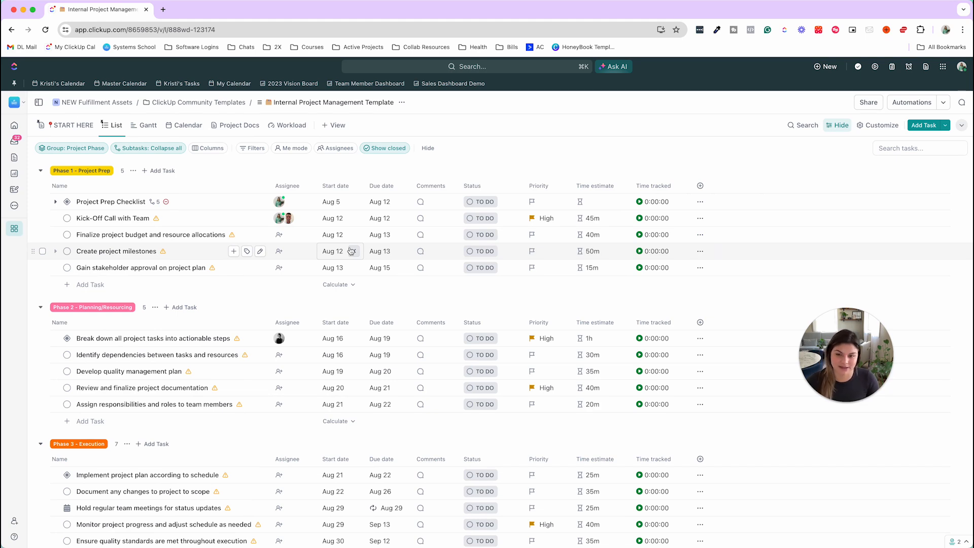
pyautogui.moveTo(519, 123)
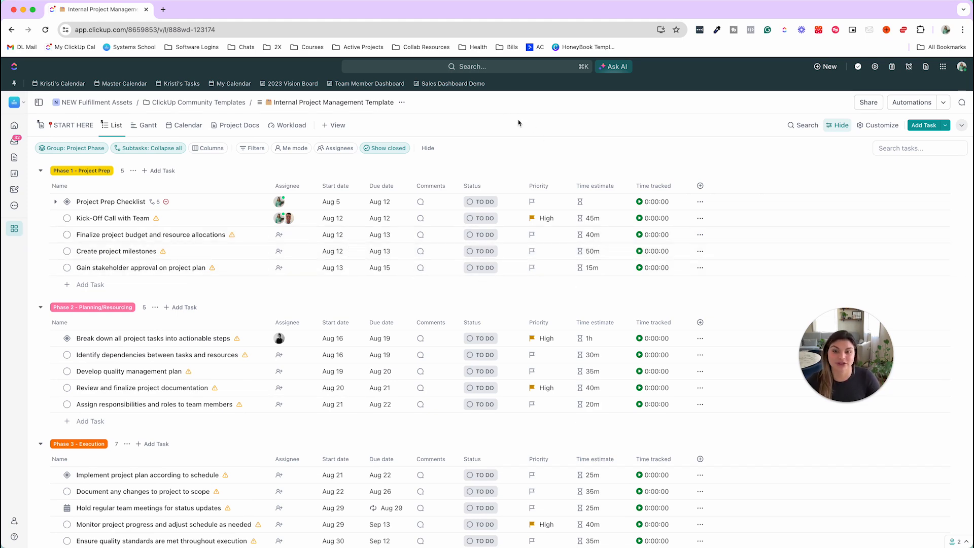
pyautogui.moveTo(595, 140)
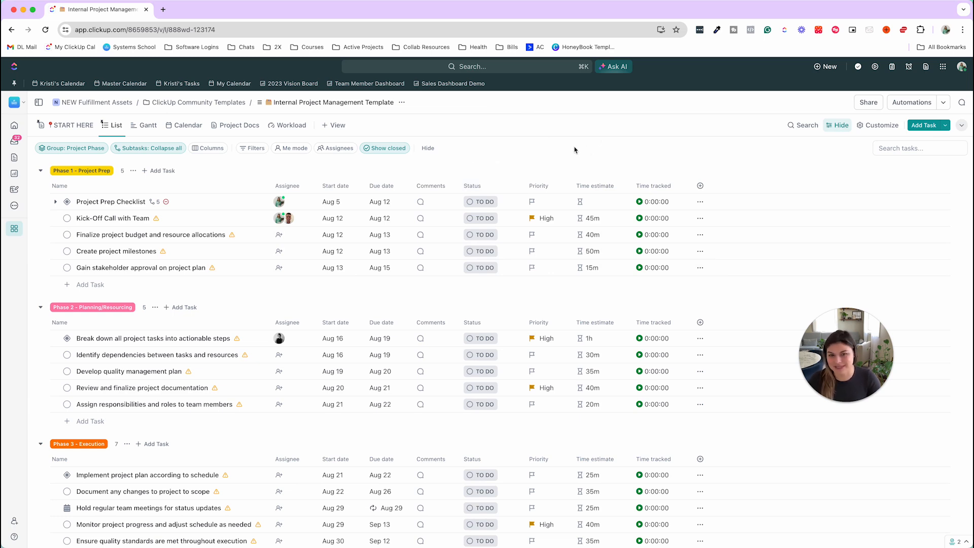
pyautogui.moveTo(550, 174)
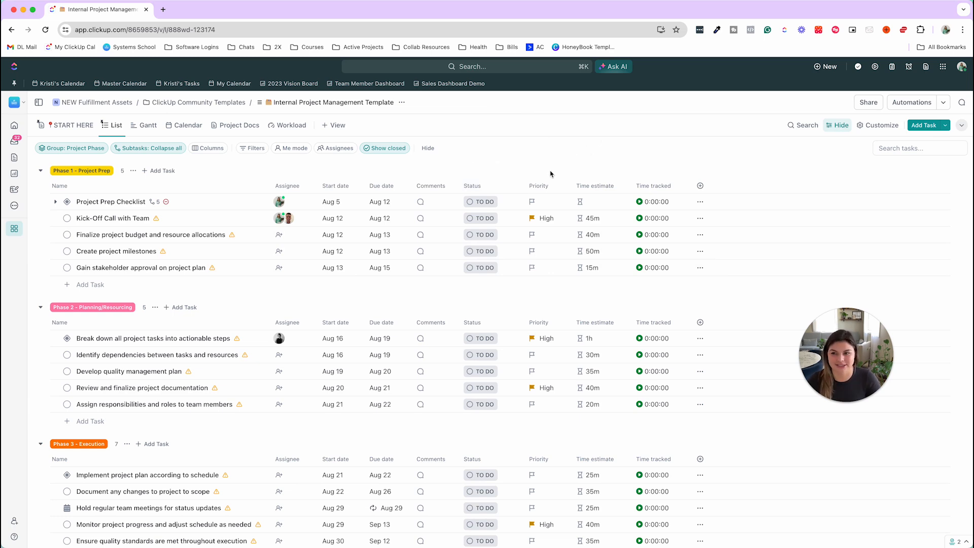
pyautogui.moveTo(426, 223)
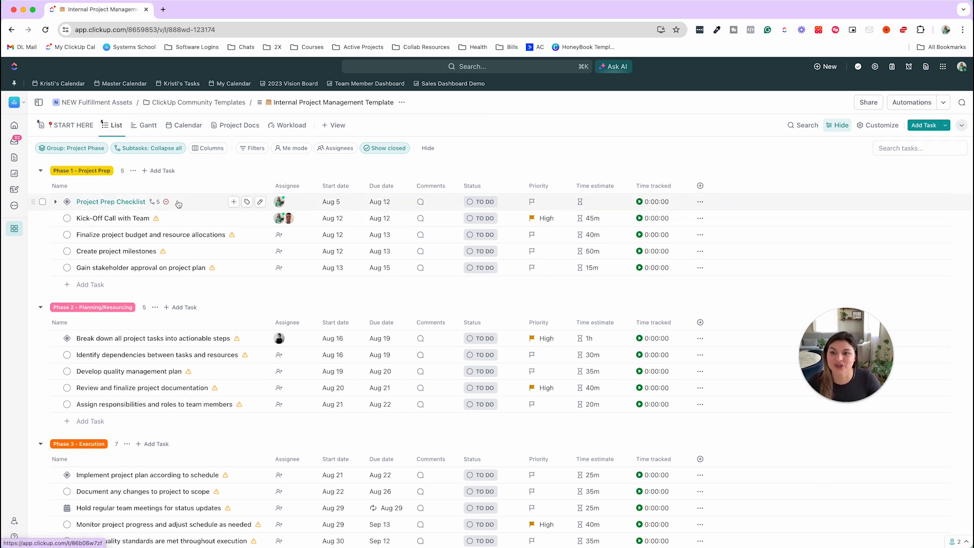
pyautogui.moveTo(163, 219)
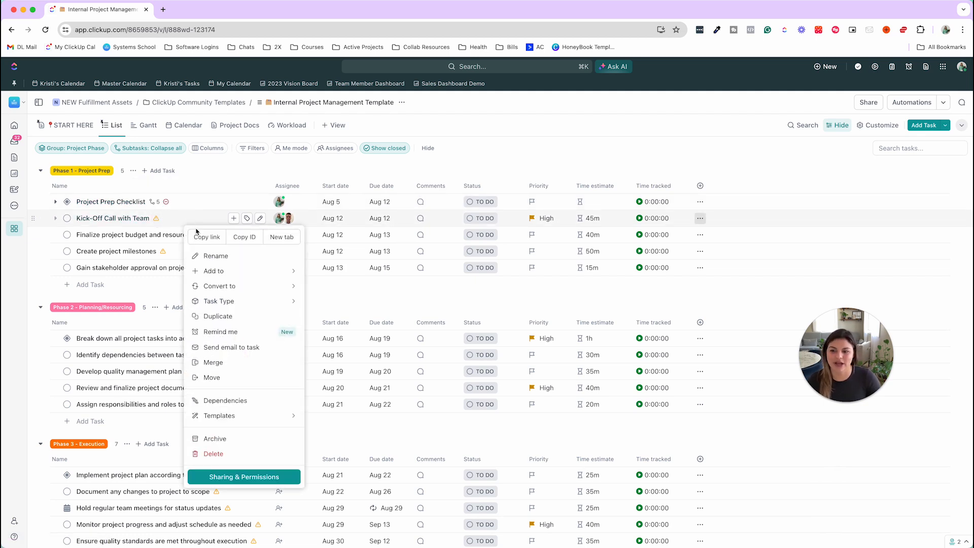
pyautogui.click(227, 401)
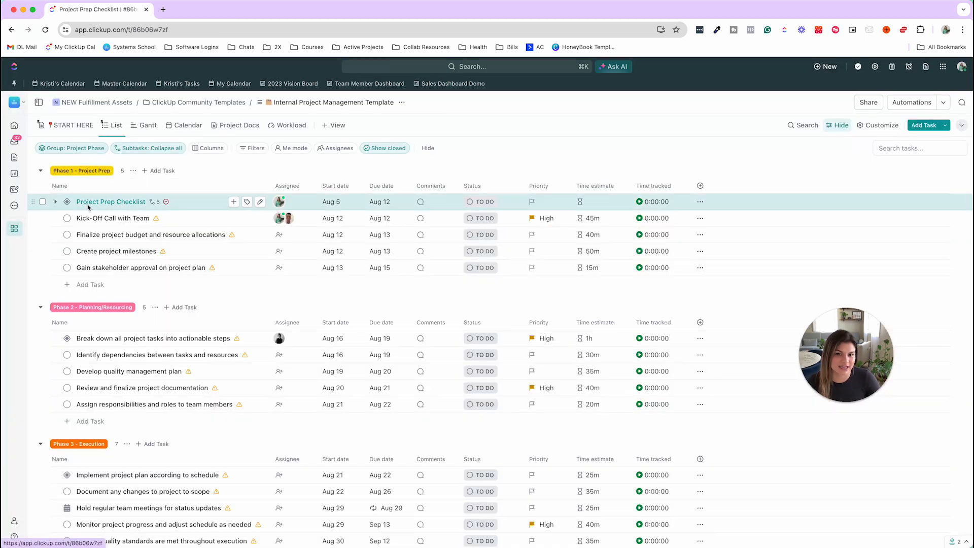
pyautogui.click(110, 201)
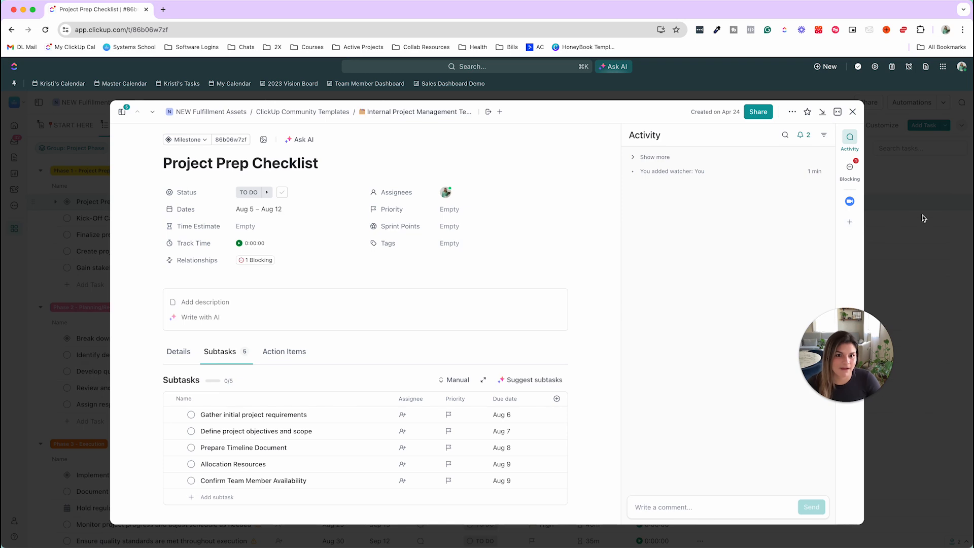
pyautogui.click(849, 168)
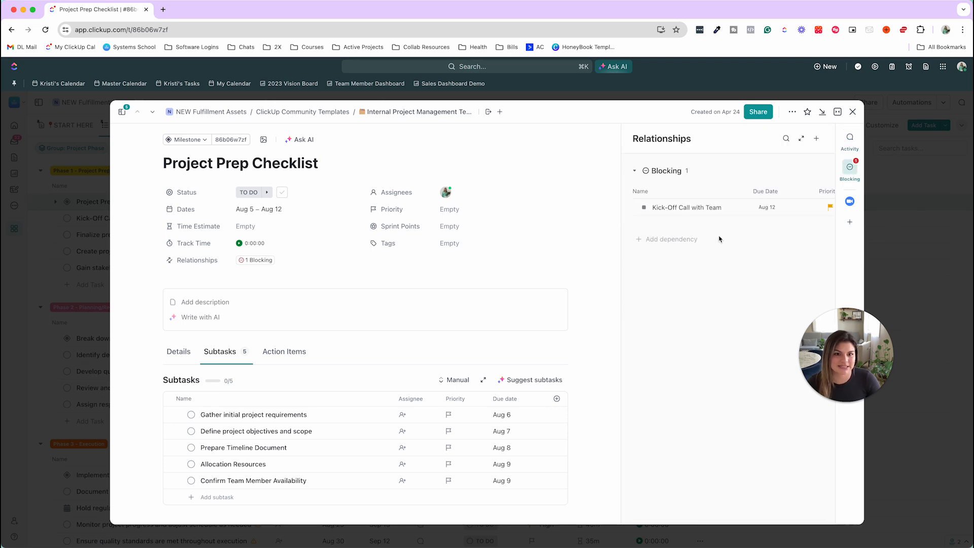
pyautogui.click(853, 111)
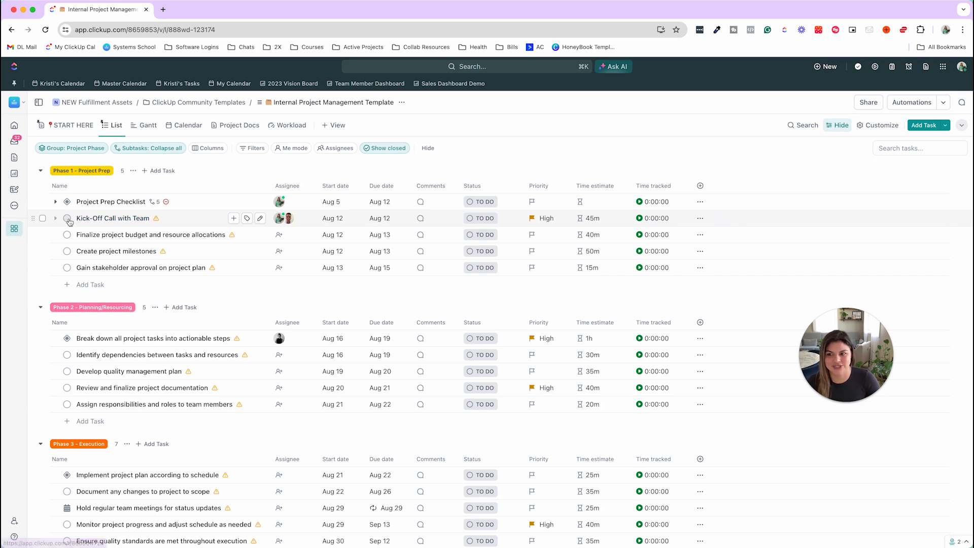
pyautogui.click(67, 218)
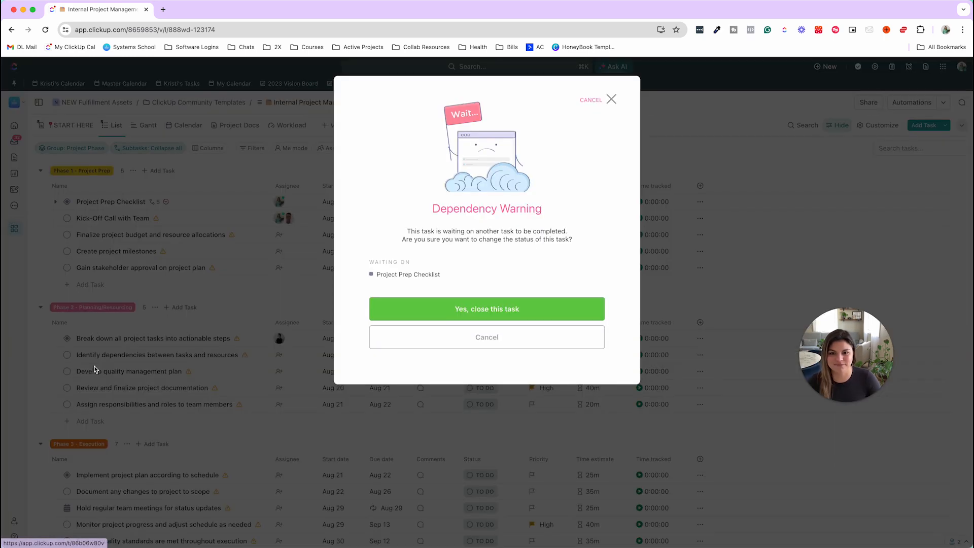
pyautogui.moveTo(515, 191)
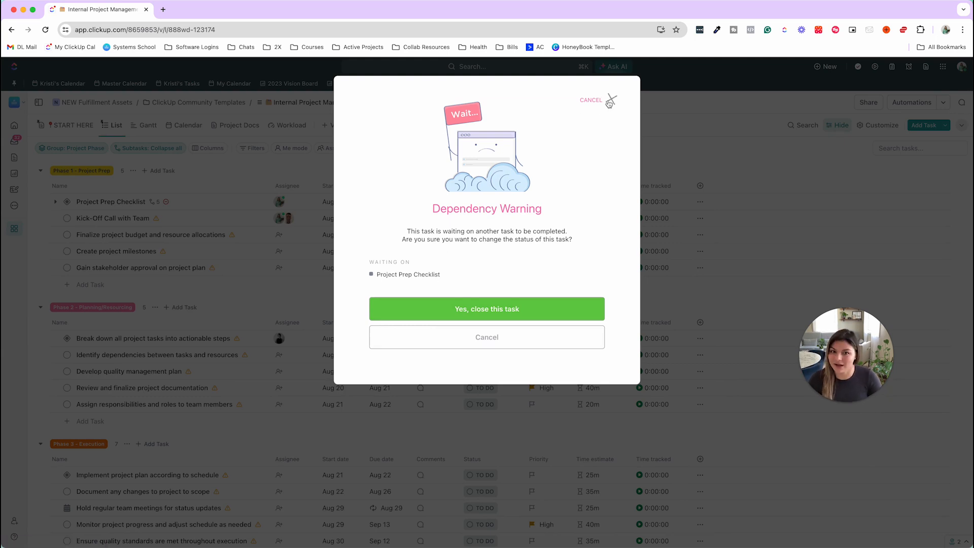
pyautogui.click(589, 100)
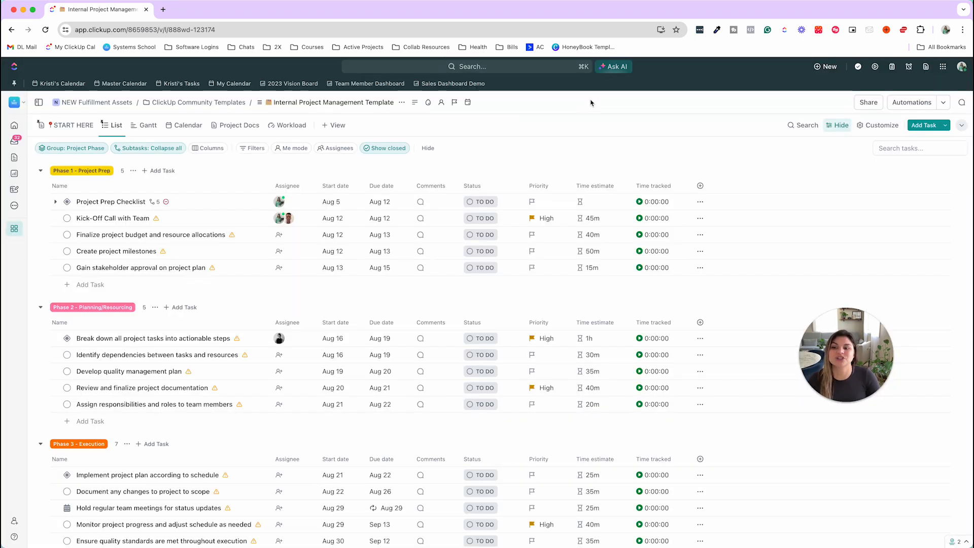
pyautogui.moveTo(113, 218)
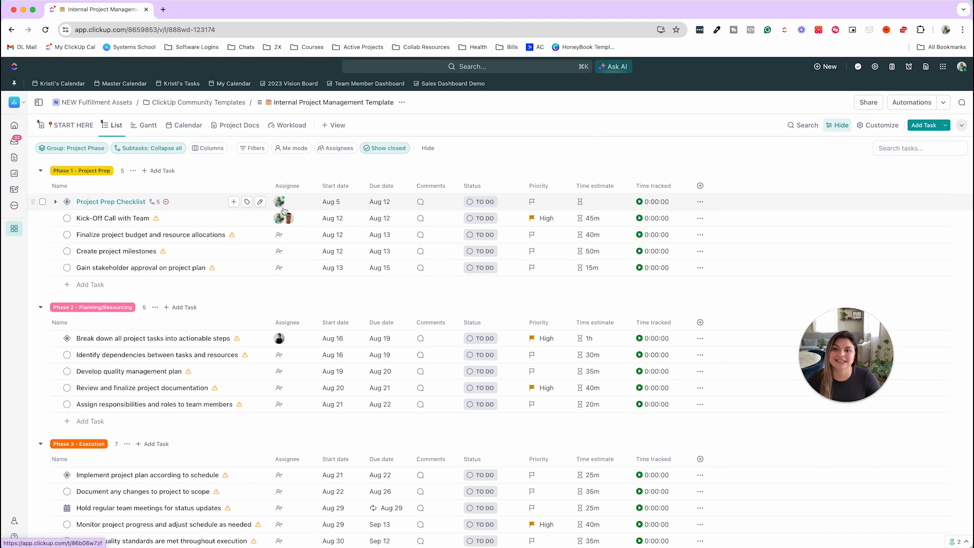
# Set Project Prep Checklist's due date to Aug 13 and dismiss ClickBot's rescheduling notice
pyautogui.click(379, 219)
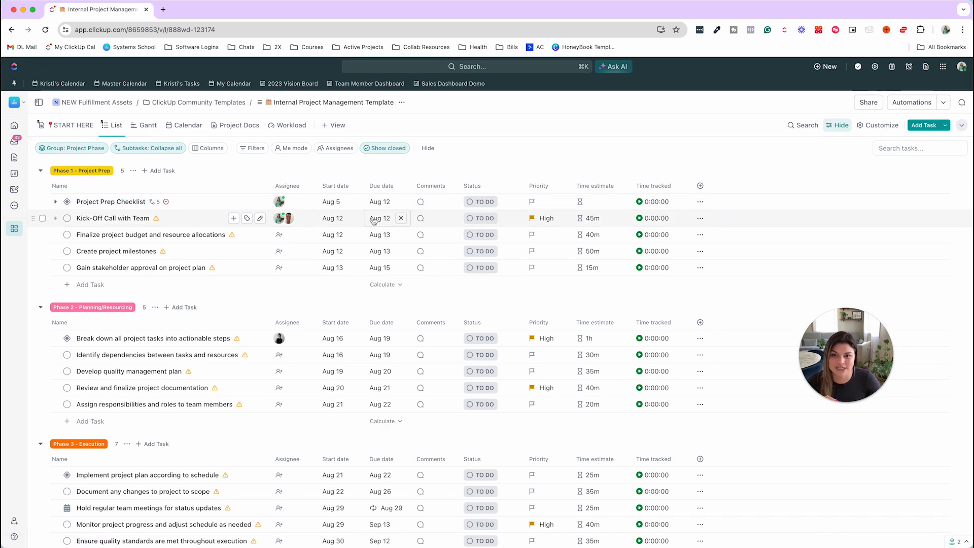
pyautogui.click(379, 202)
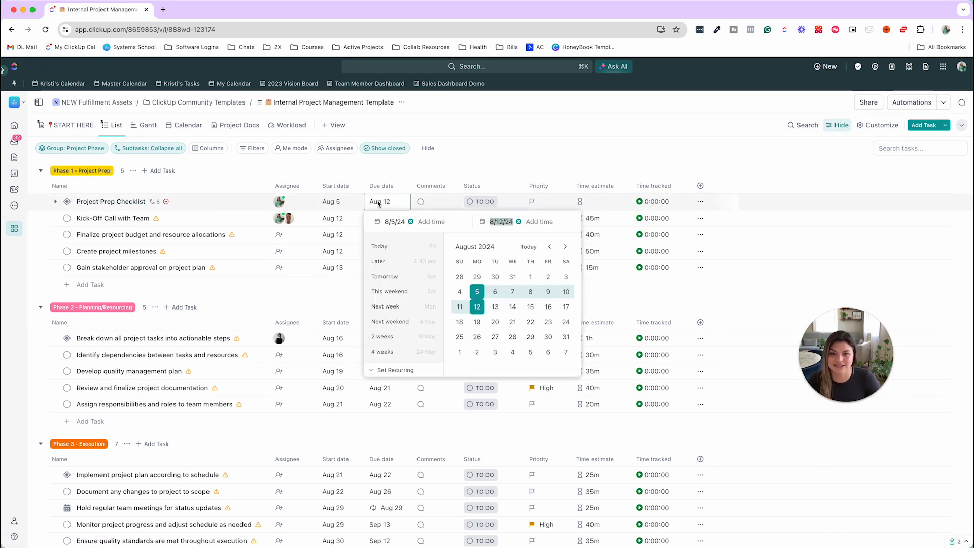
pyautogui.click(495, 306)
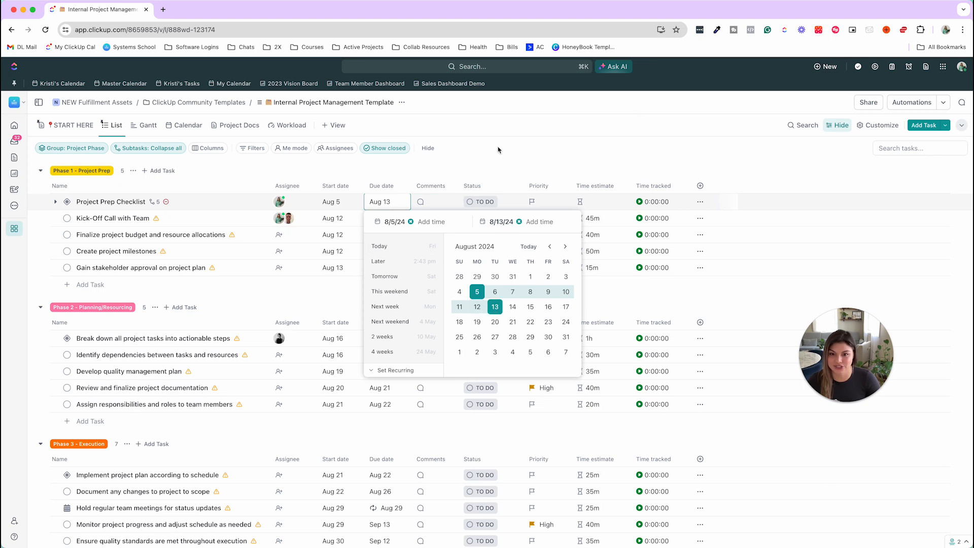
pyautogui.click(495, 306)
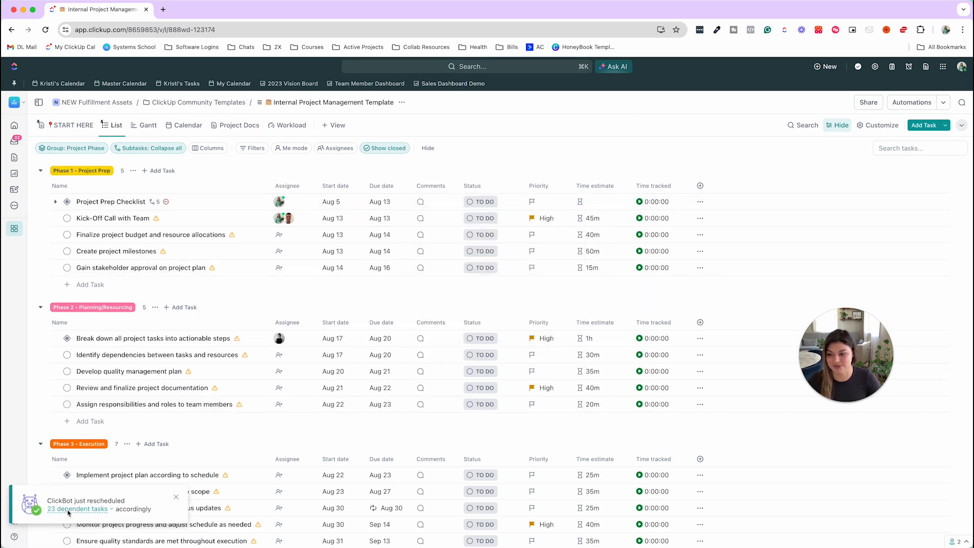
pyautogui.click(78, 508)
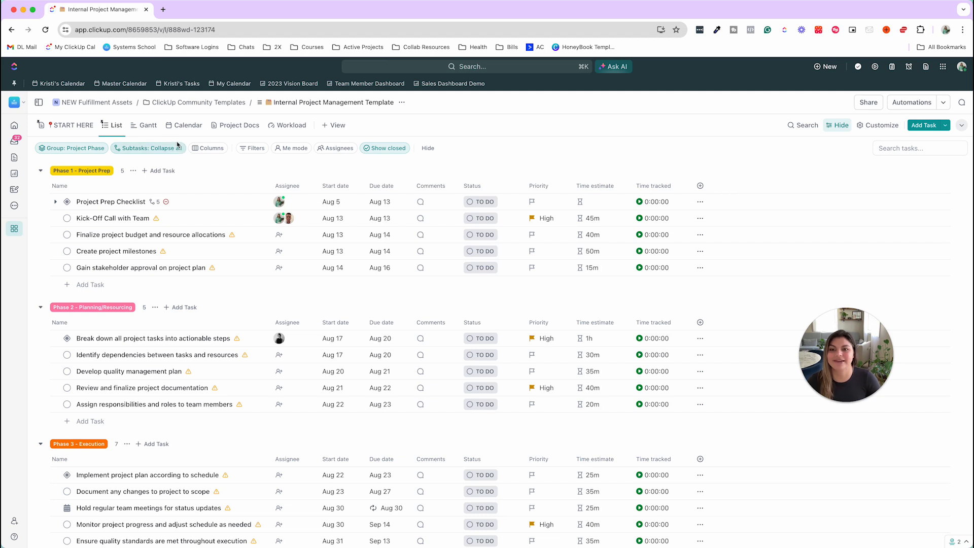
# Show the project as a Gantt chart and review the Gantt options before closing them
pyautogui.click(148, 125)
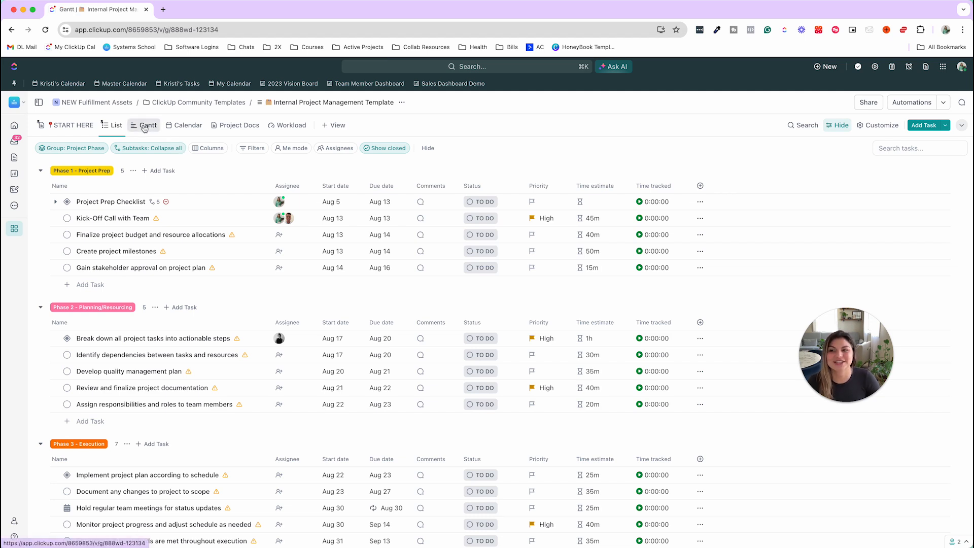
pyautogui.click(148, 125)
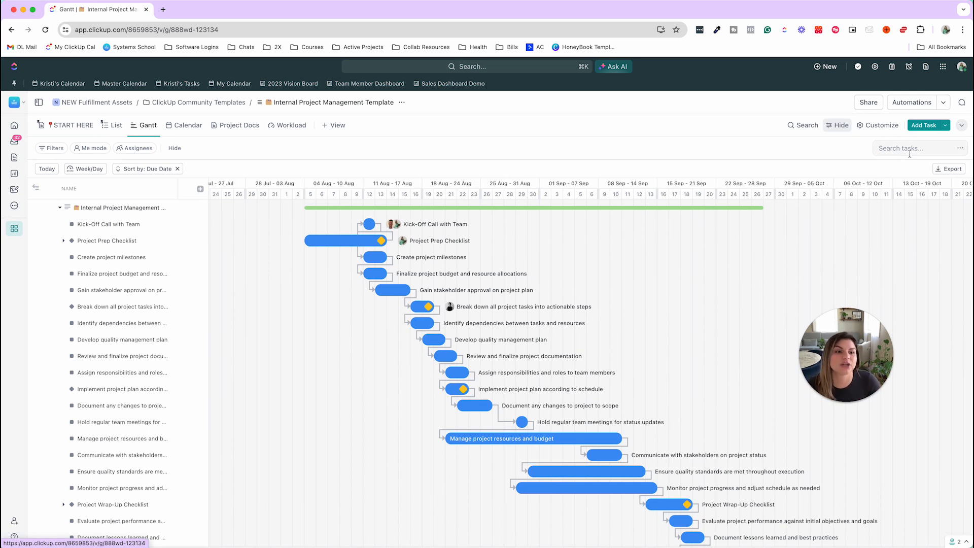
pyautogui.click(881, 125)
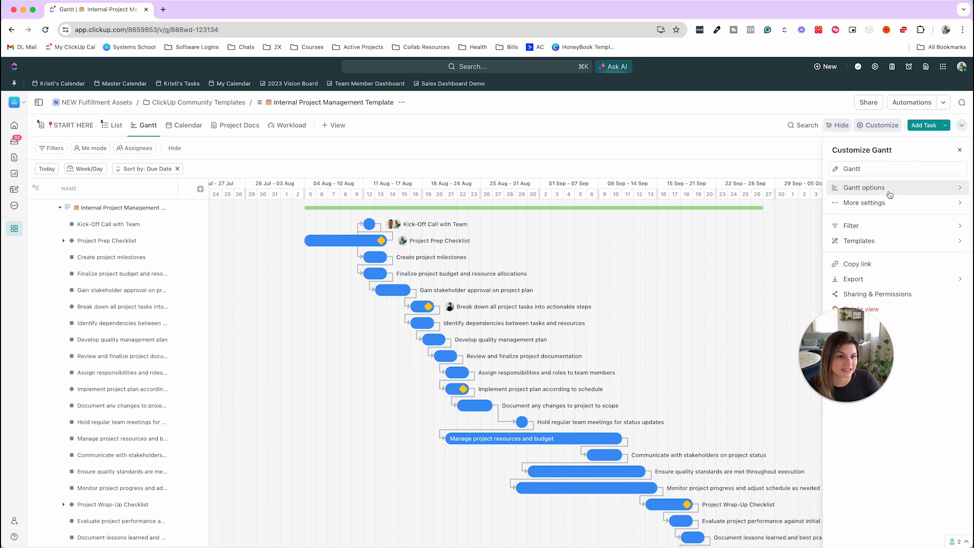
pyautogui.click(863, 187)
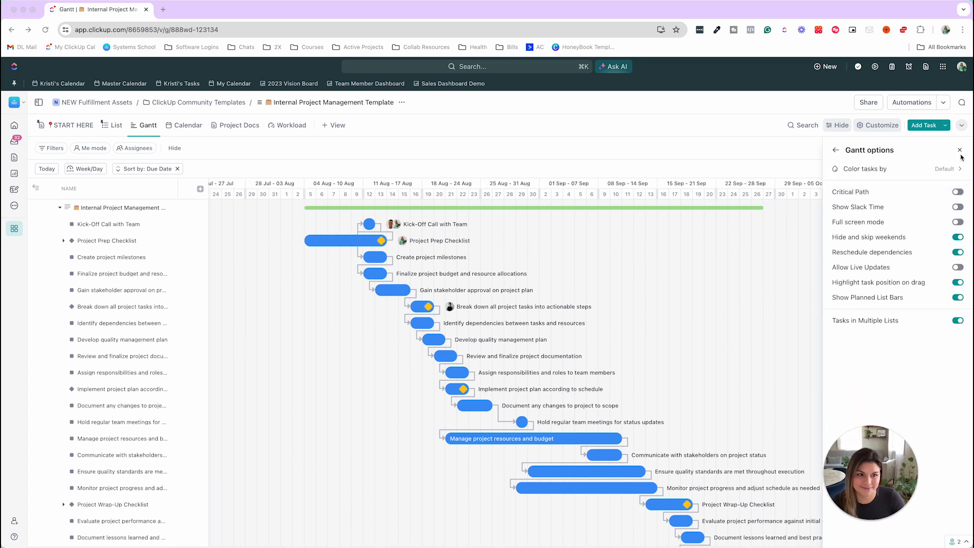
pyautogui.click(960, 150)
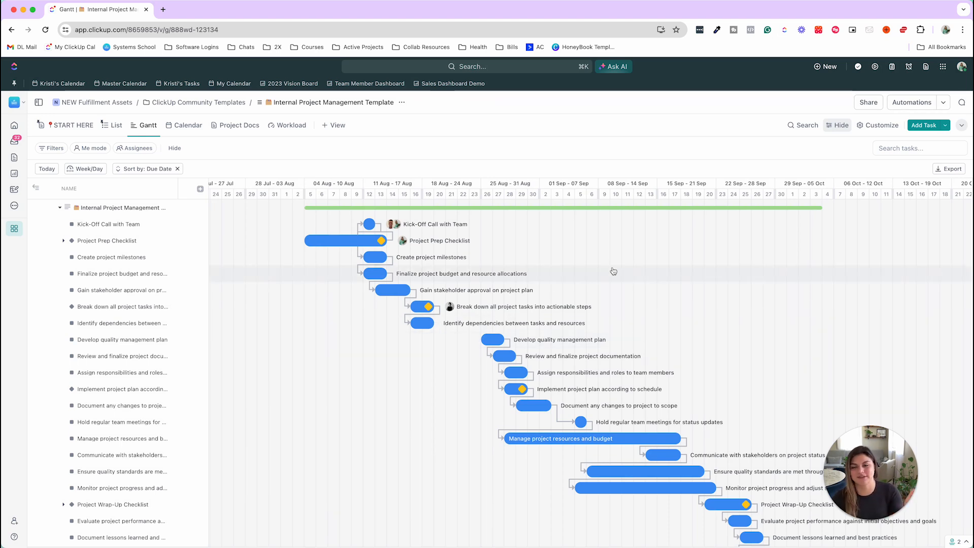
pyautogui.moveTo(566, 296)
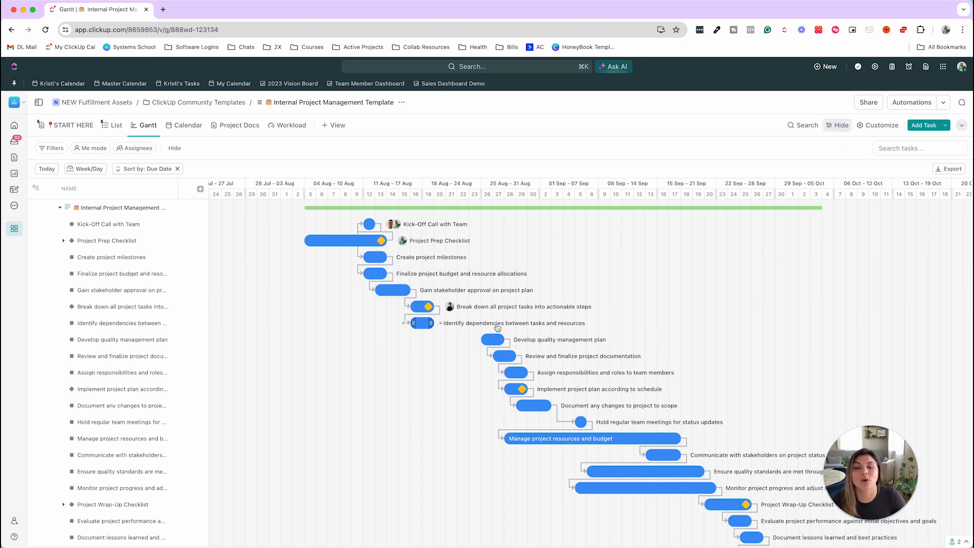
pyautogui.moveTo(515, 324)
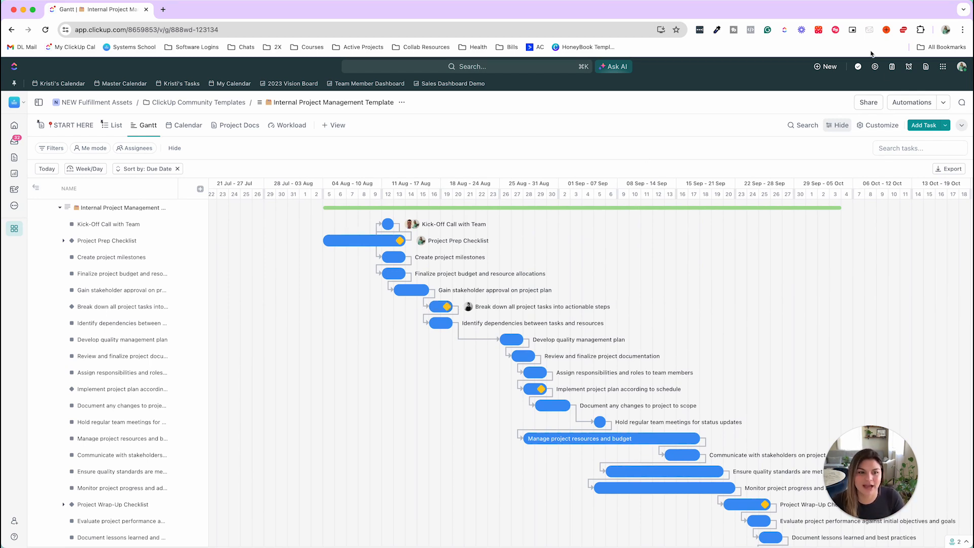
pyautogui.click(882, 125)
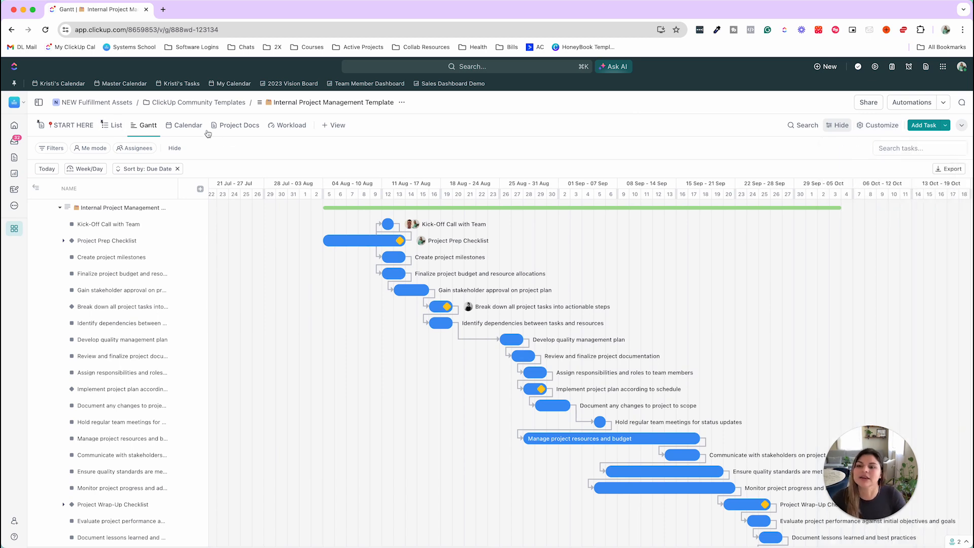
# Show August tasks in the Calendar view with Tags turned on, and autosave the view
pyautogui.click(188, 125)
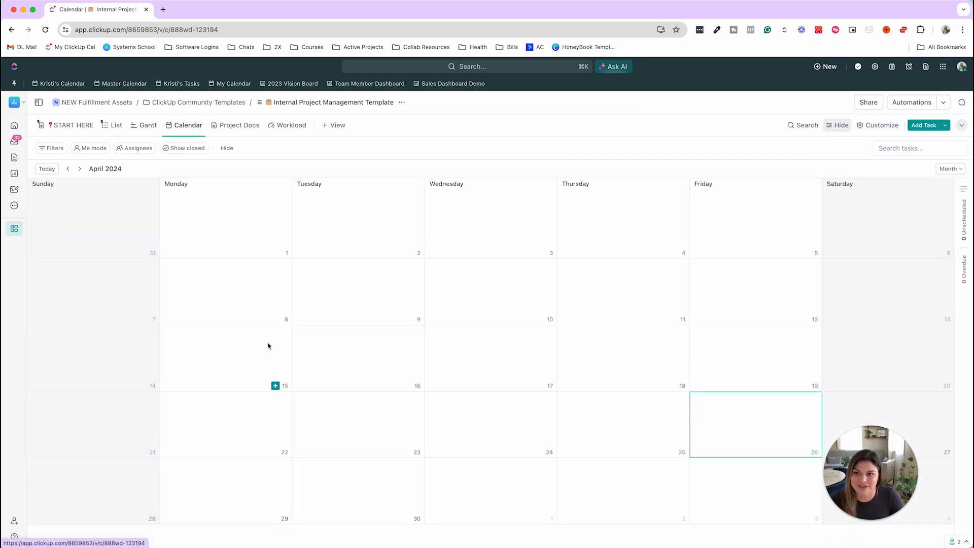
pyautogui.click(80, 168)
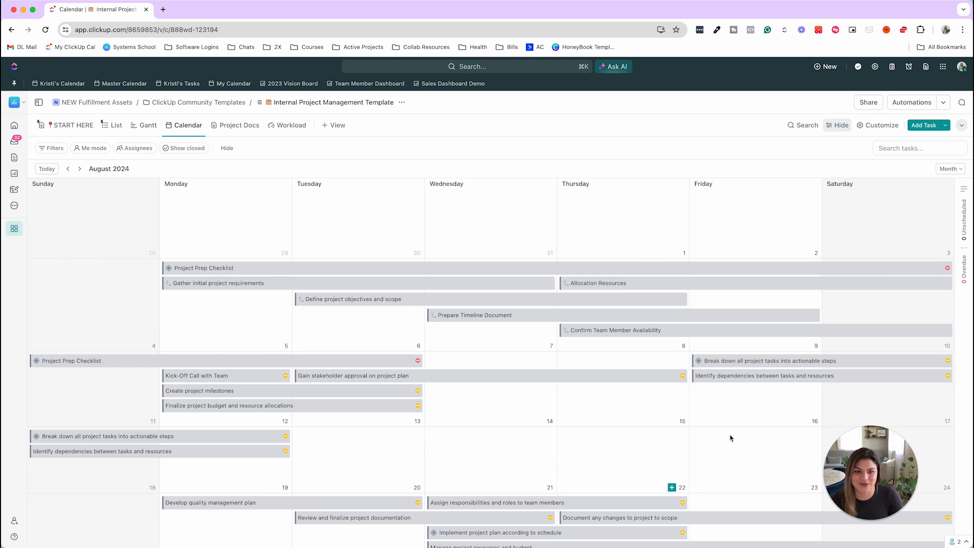
pyautogui.click(878, 125)
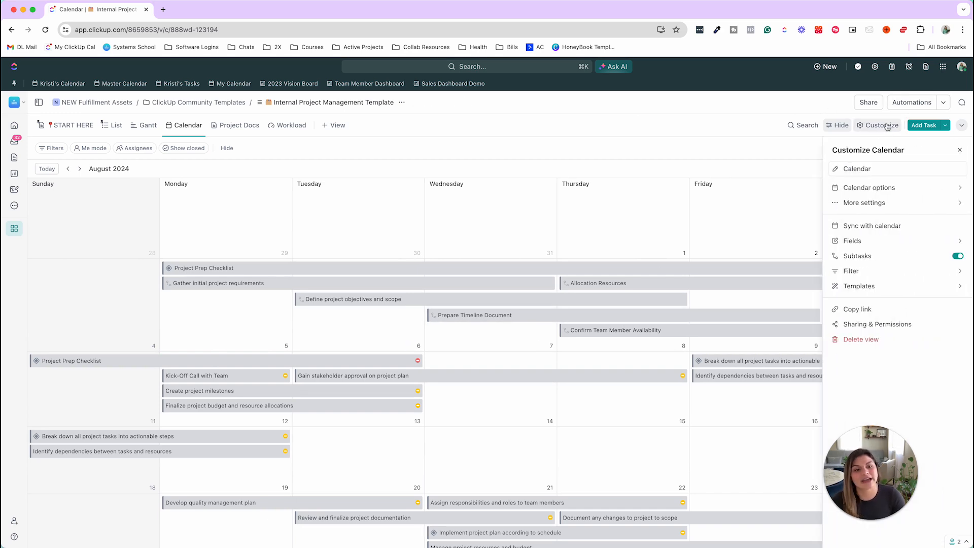
pyautogui.click(869, 187)
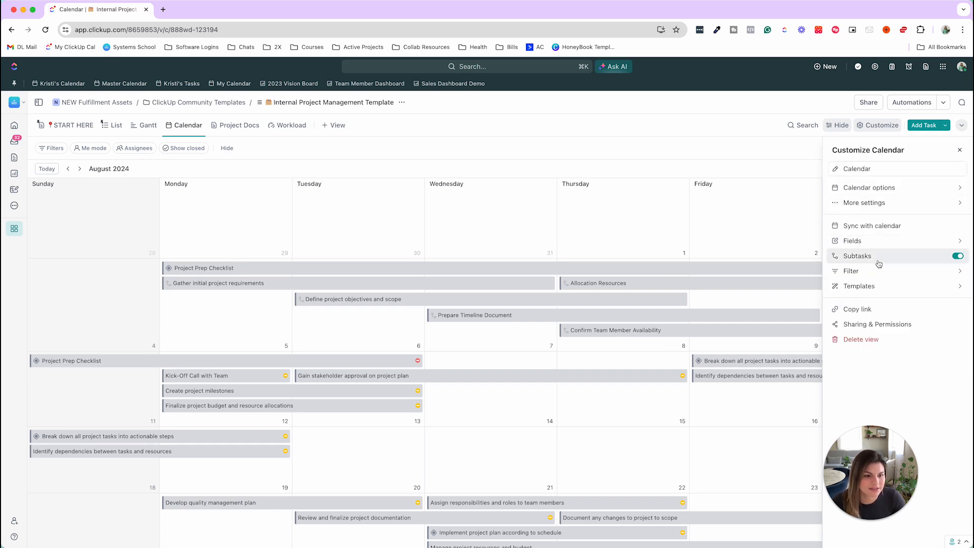
pyautogui.click(852, 241)
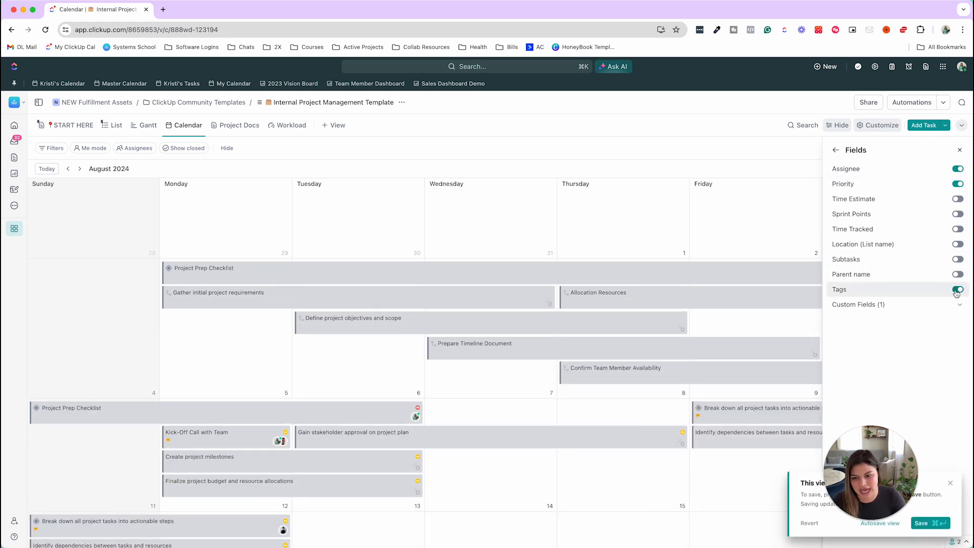
pyautogui.click(957, 289)
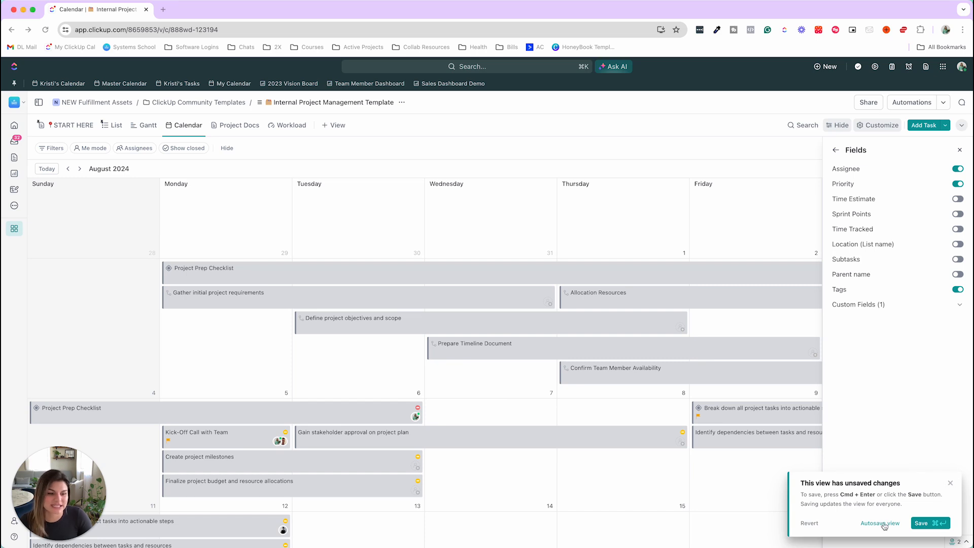
pyautogui.click(922, 522)
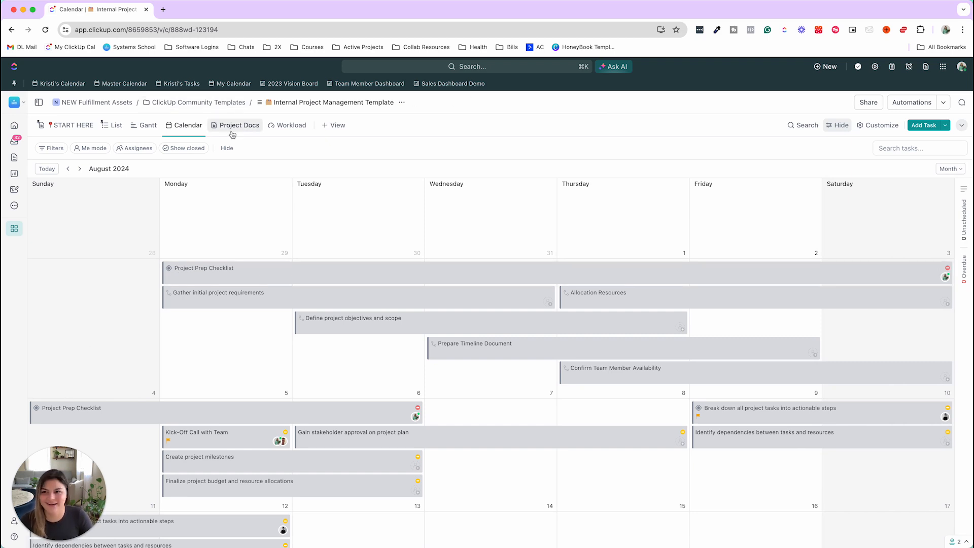
# Browse the Timeline, SOW and Project Closure docs, then switch to the Workload view
pyautogui.click(239, 125)
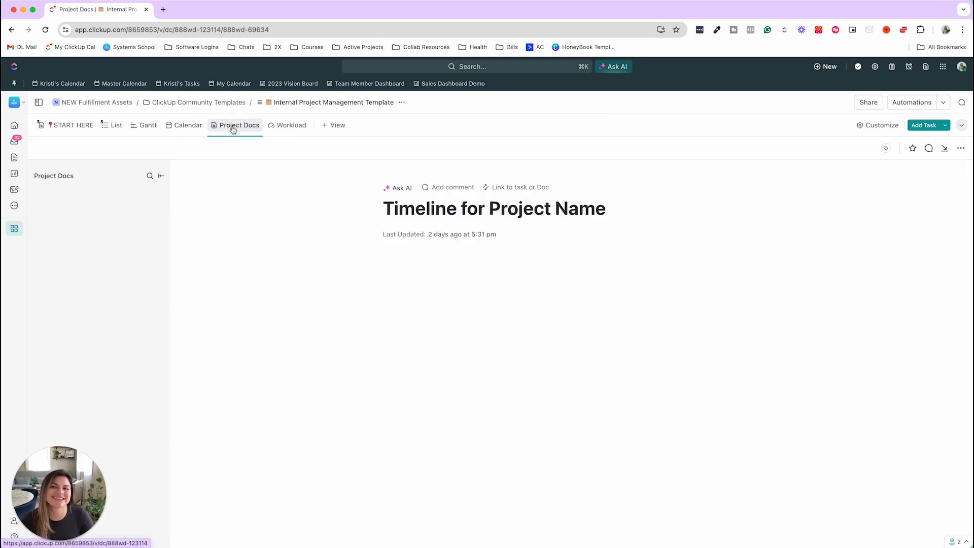
pyautogui.click(239, 125)
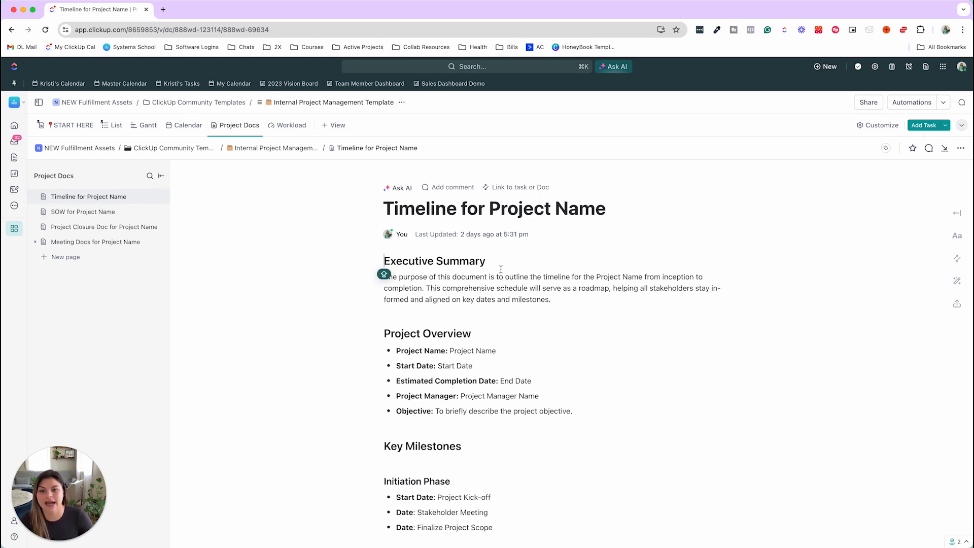
pyautogui.click(83, 211)
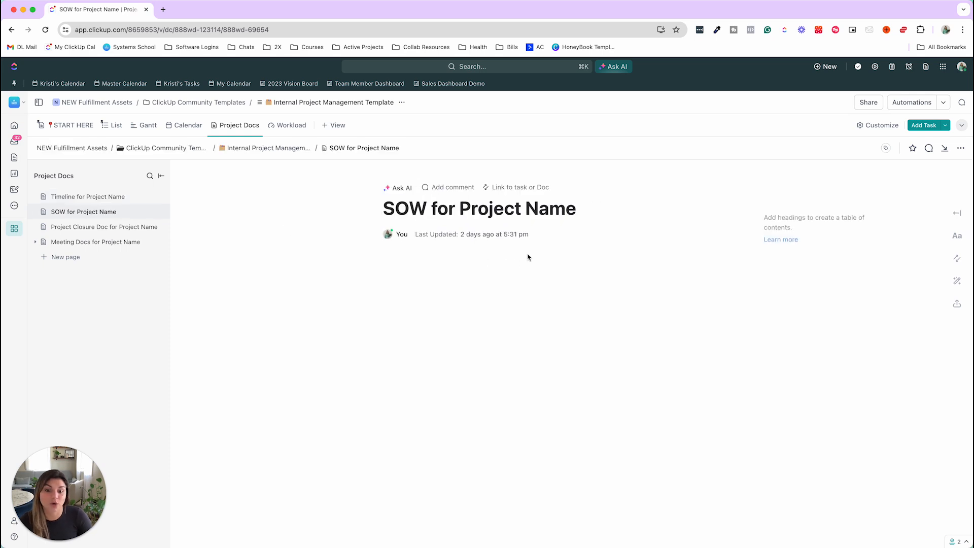
pyautogui.click(103, 226)
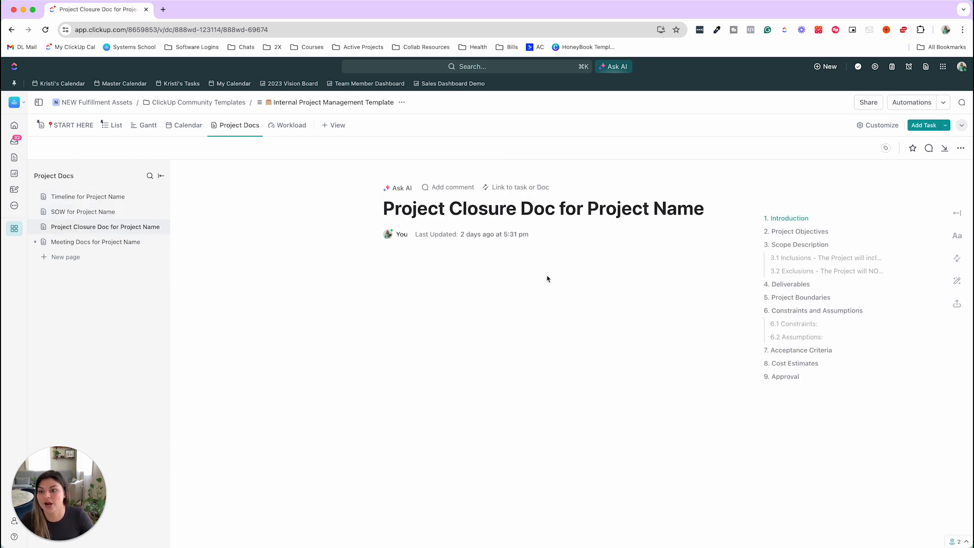
pyautogui.scroll(-3)
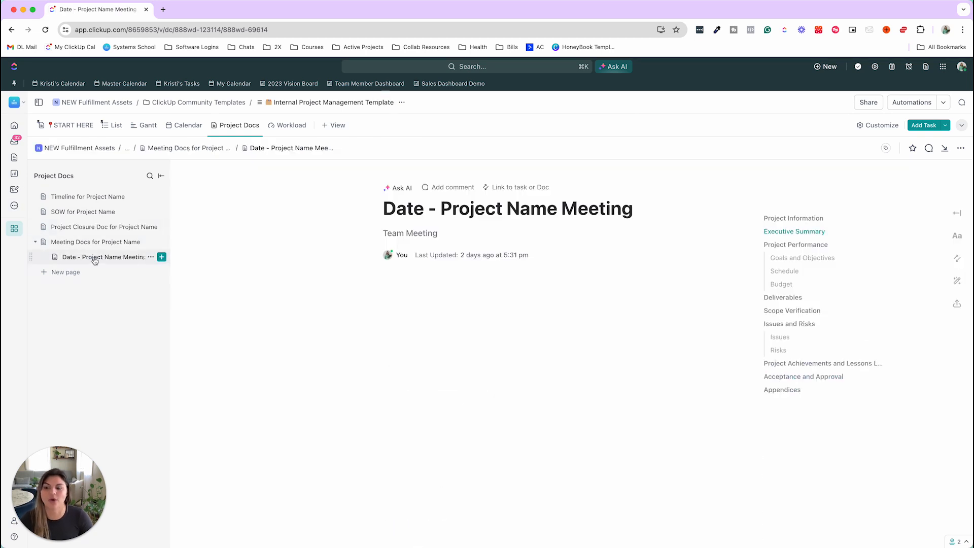
pyautogui.scroll(-3)
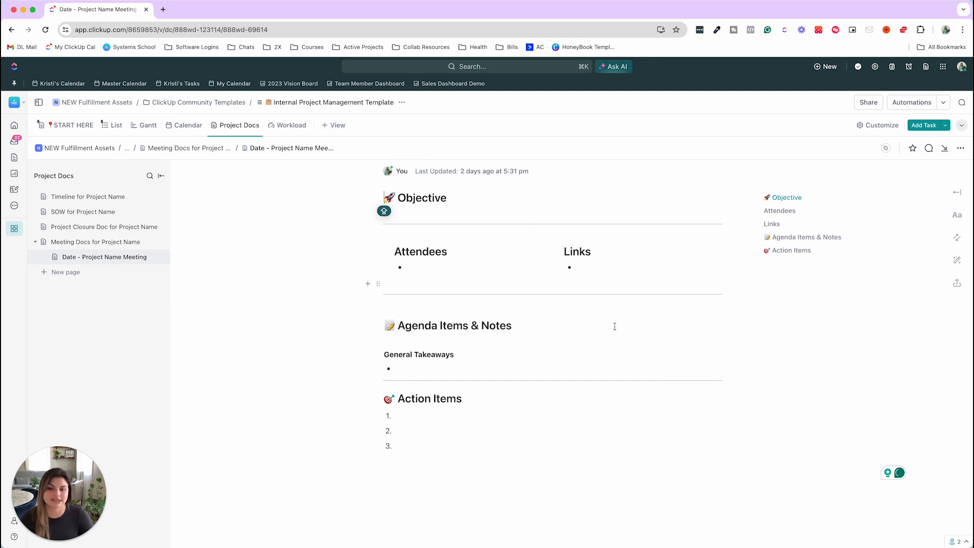
pyautogui.moveTo(378, 444)
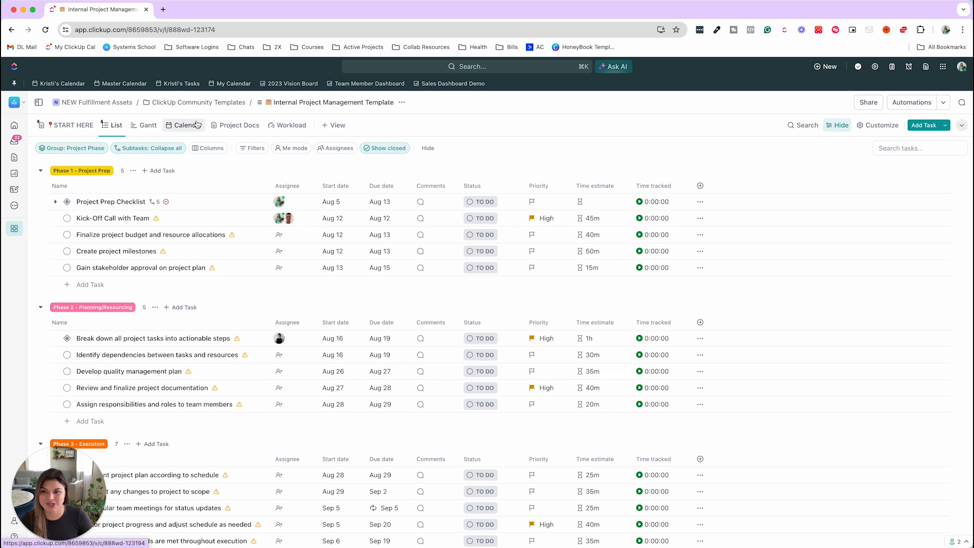
pyautogui.moveTo(239, 124)
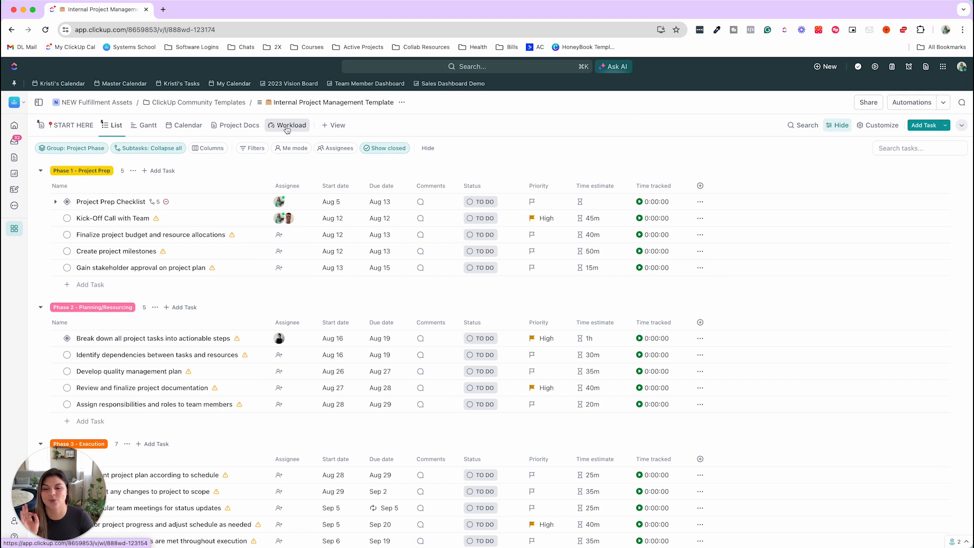
pyautogui.click(290, 125)
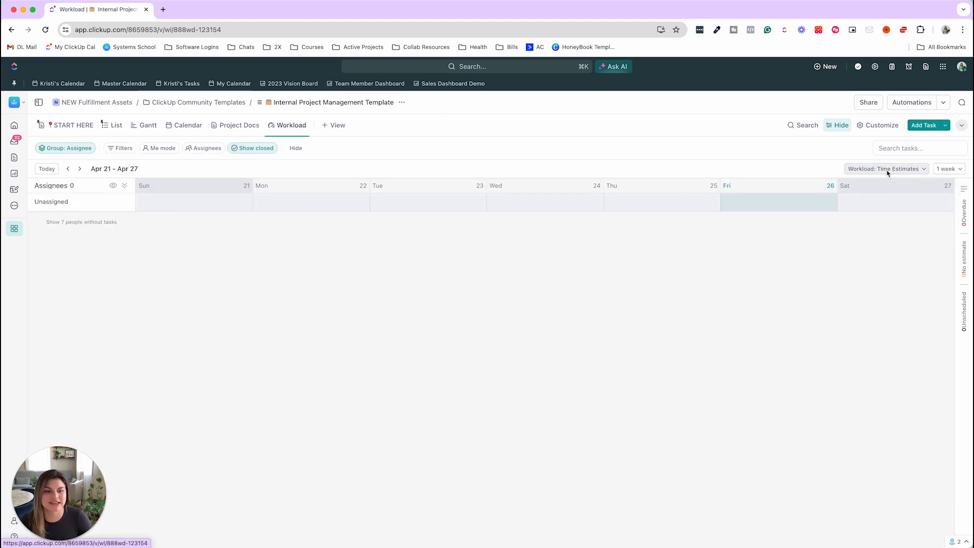
# Advance the Workload view to the Aug 11–17 week and hide the workspace sidebar
pyautogui.click(884, 169)
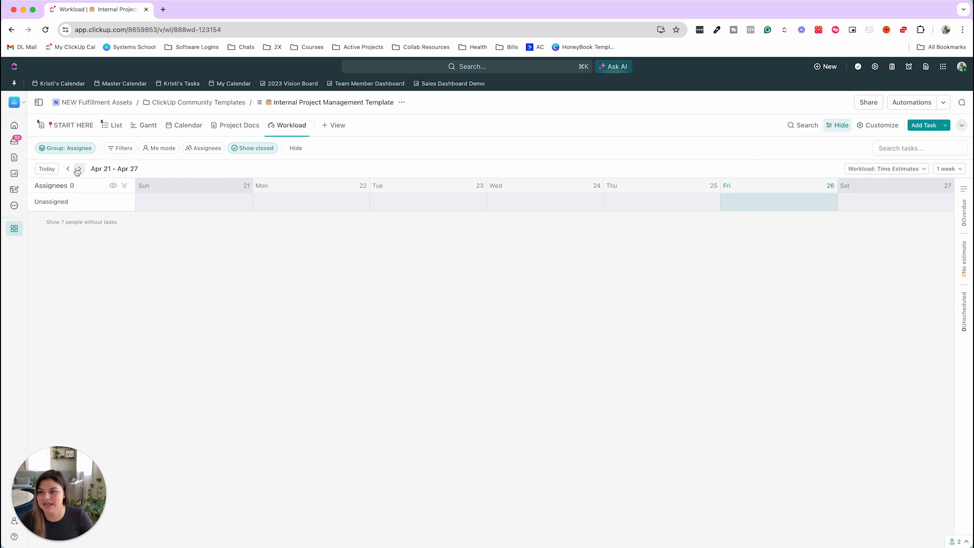
pyautogui.click(78, 169)
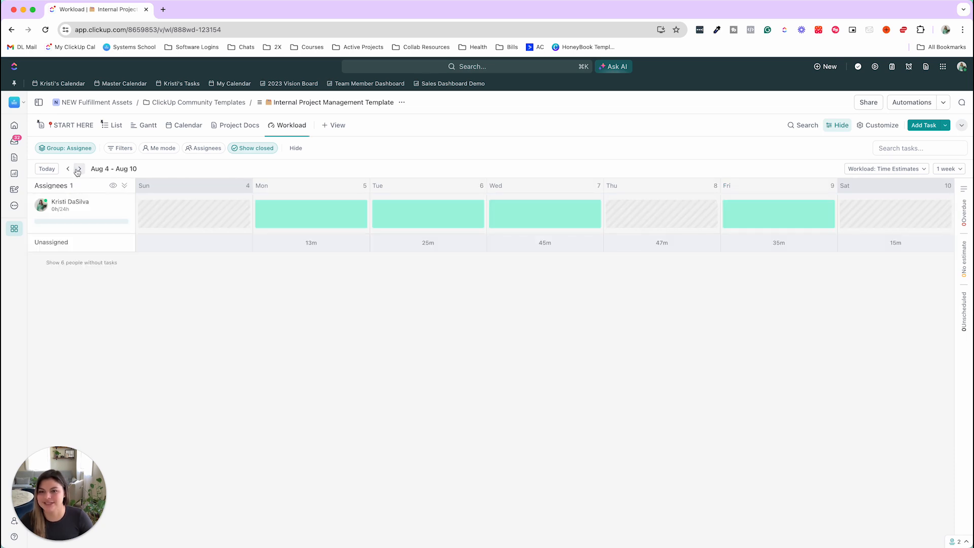
pyautogui.click(78, 168)
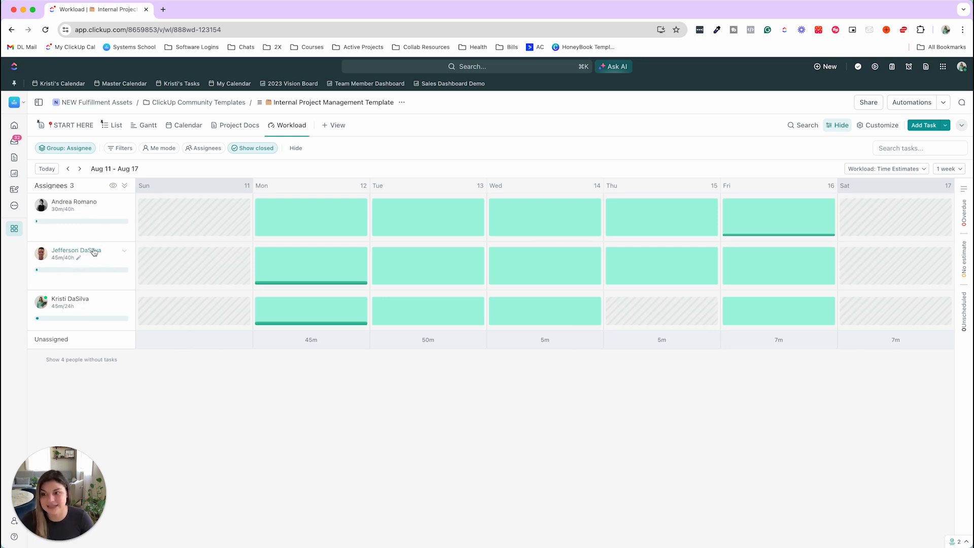
pyautogui.moveTo(91, 274)
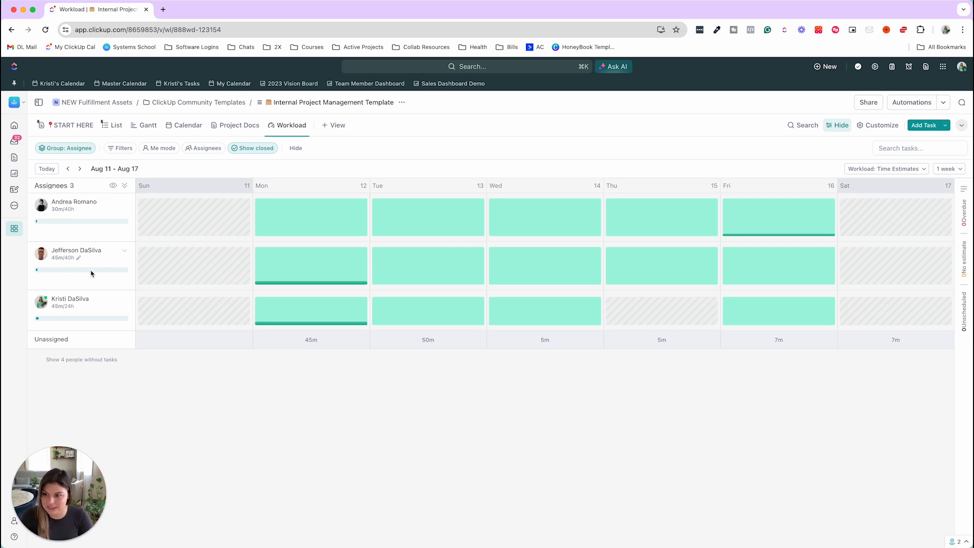
pyautogui.moveTo(201, 268)
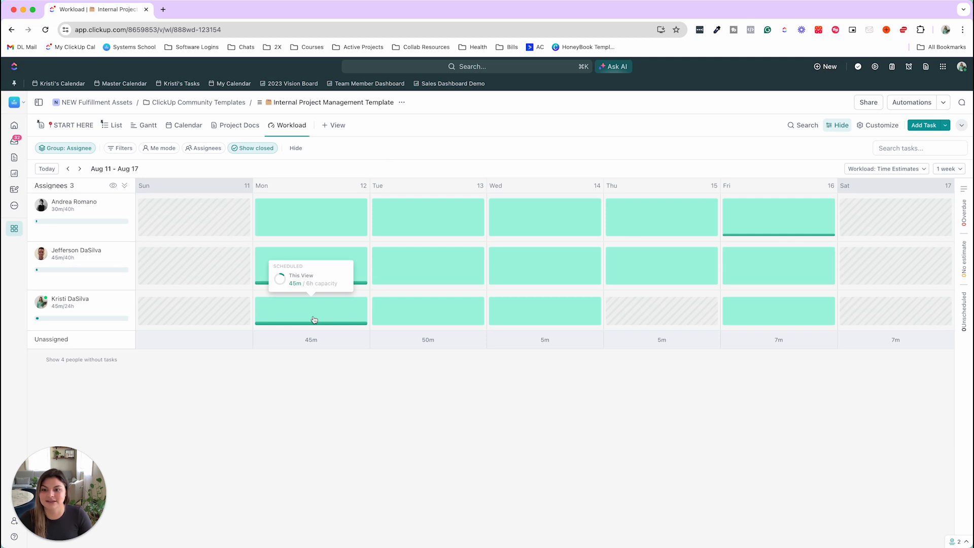
pyautogui.moveTo(304, 323)
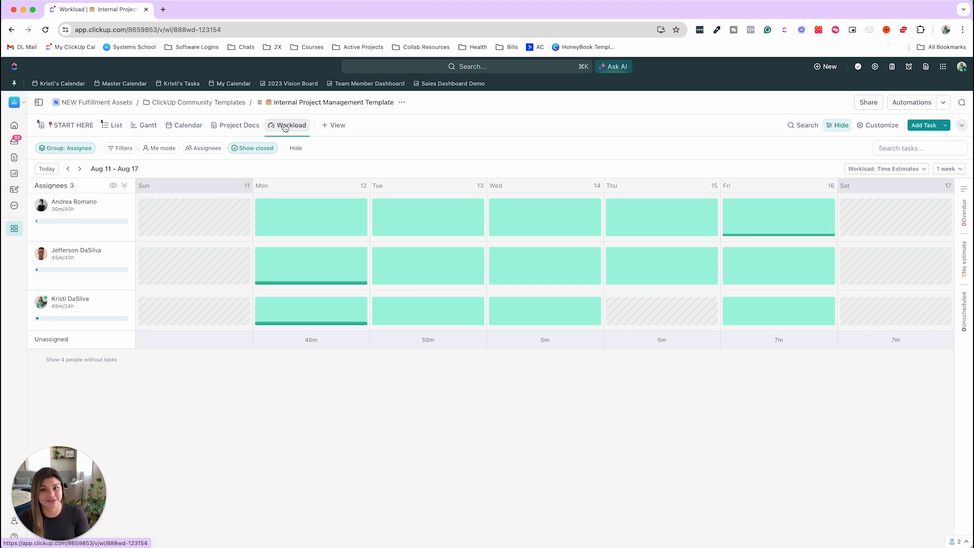
pyautogui.click(38, 102)
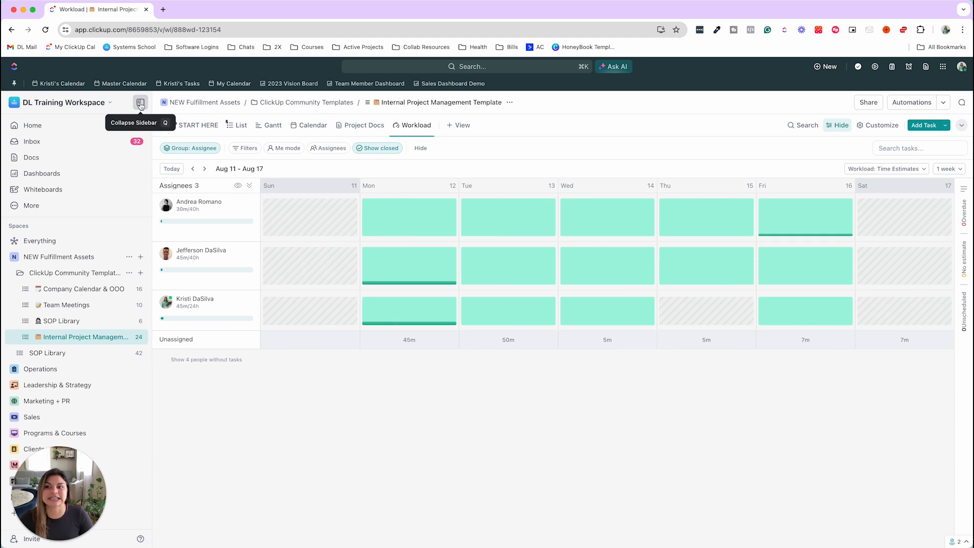
pyautogui.click(140, 102)
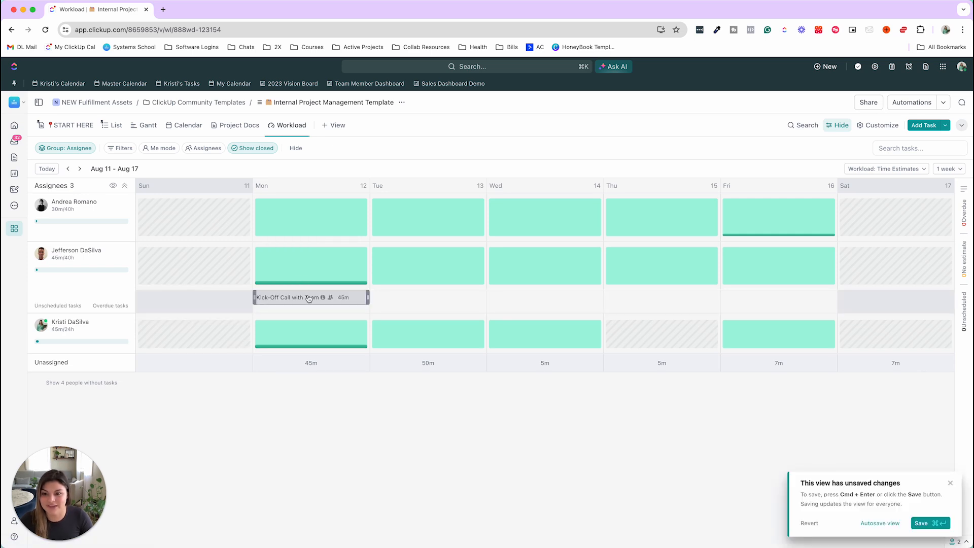
pyautogui.click(309, 297)
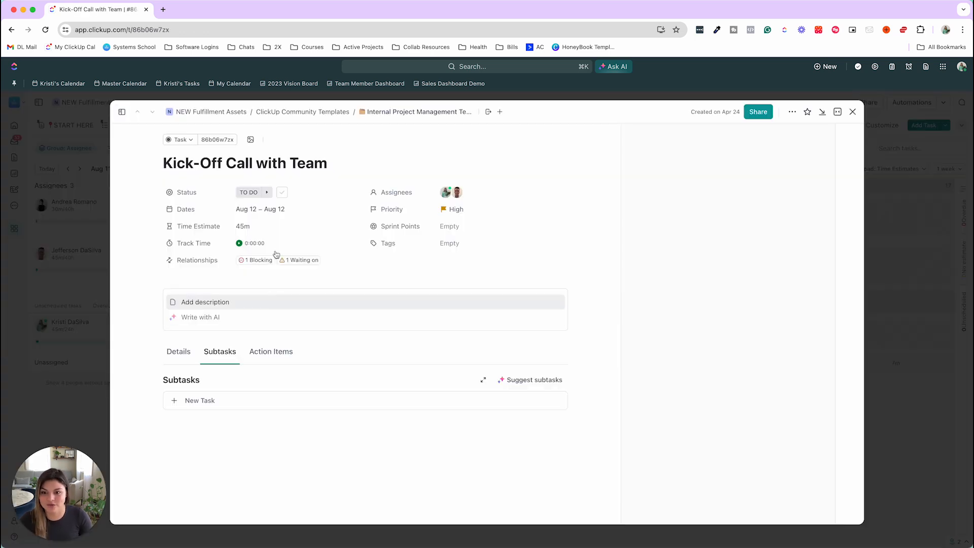
pyautogui.click(243, 225)
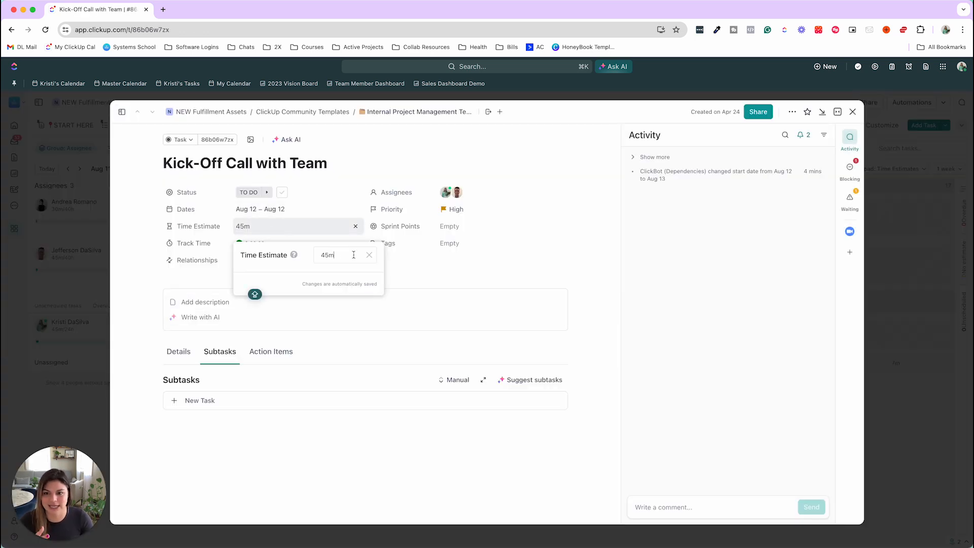
pyautogui.write('8 HO')
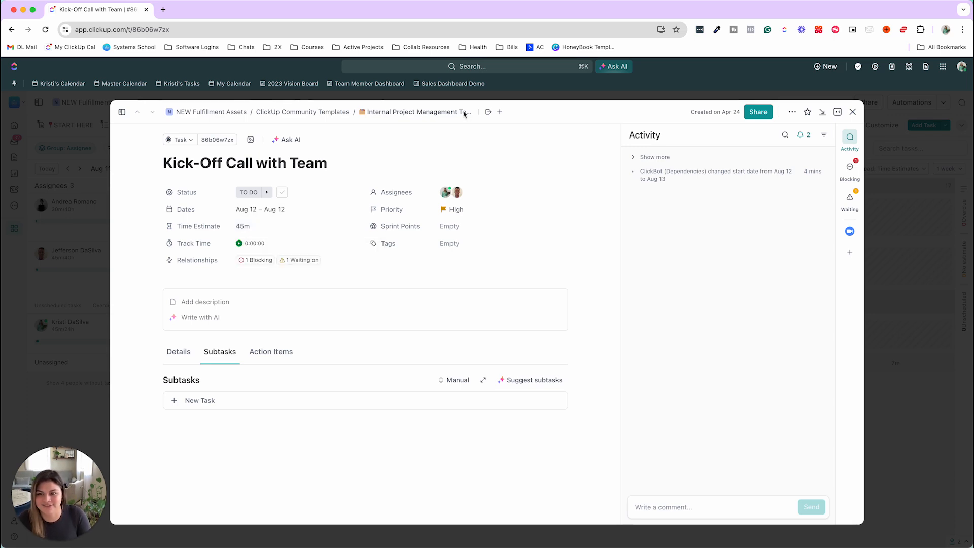
pyautogui.click(853, 112)
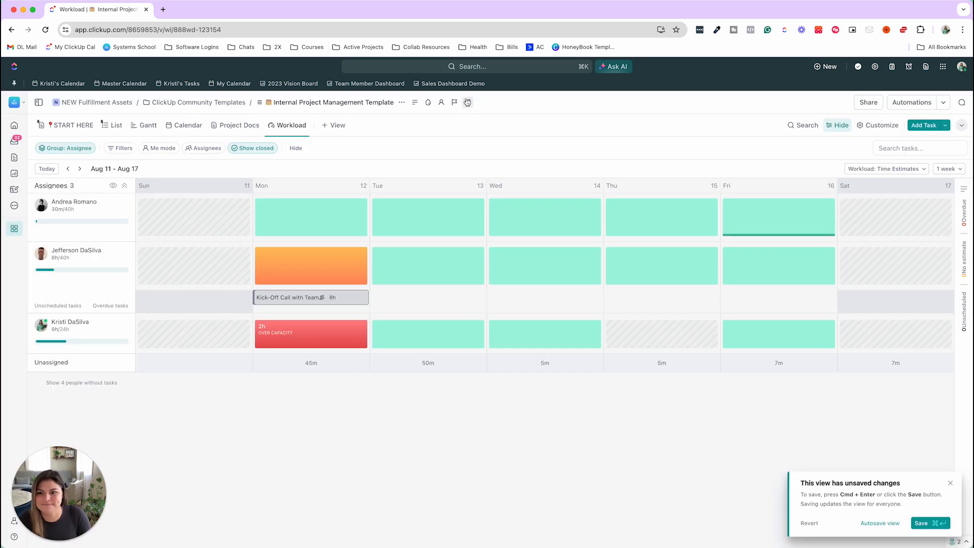
pyautogui.moveTo(304, 267)
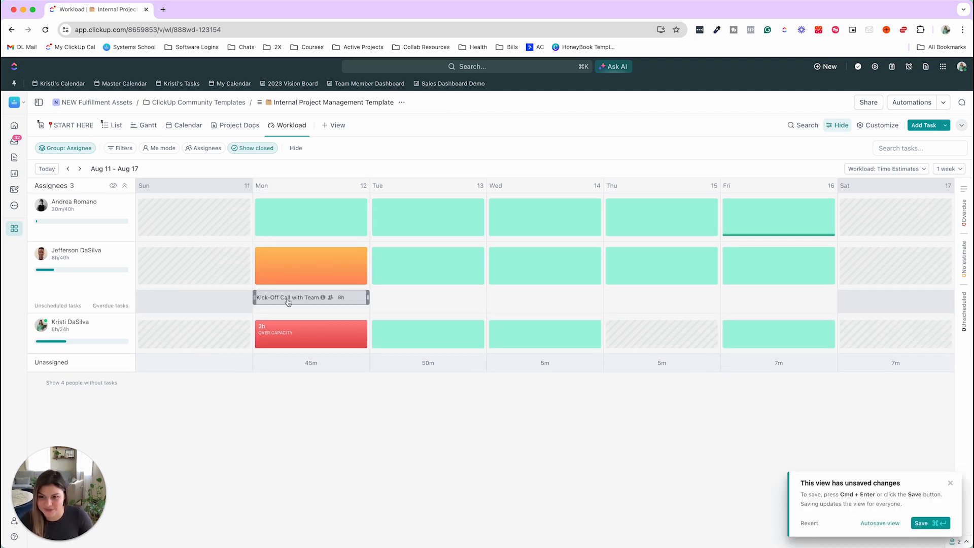
pyautogui.click(289, 297)
pyautogui.write('4')
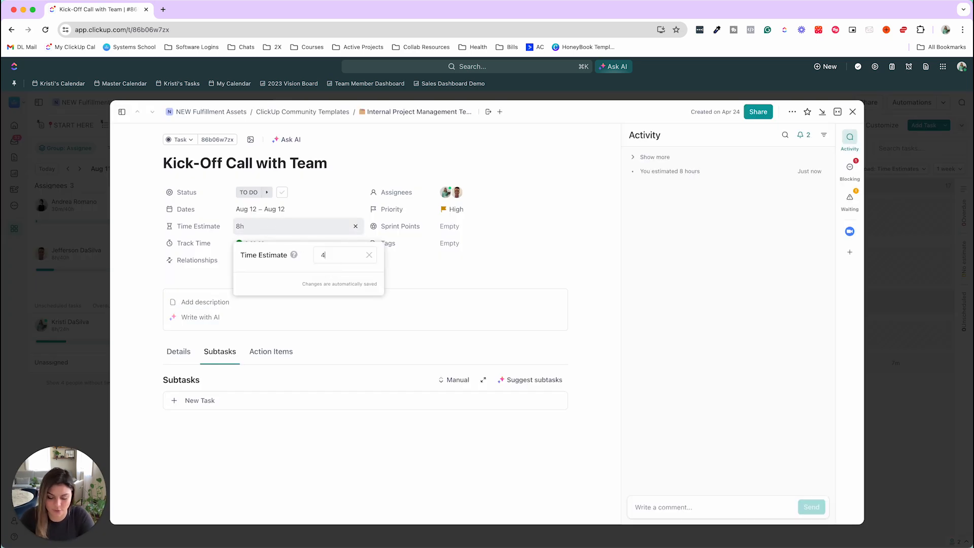
pyautogui.write('5m')
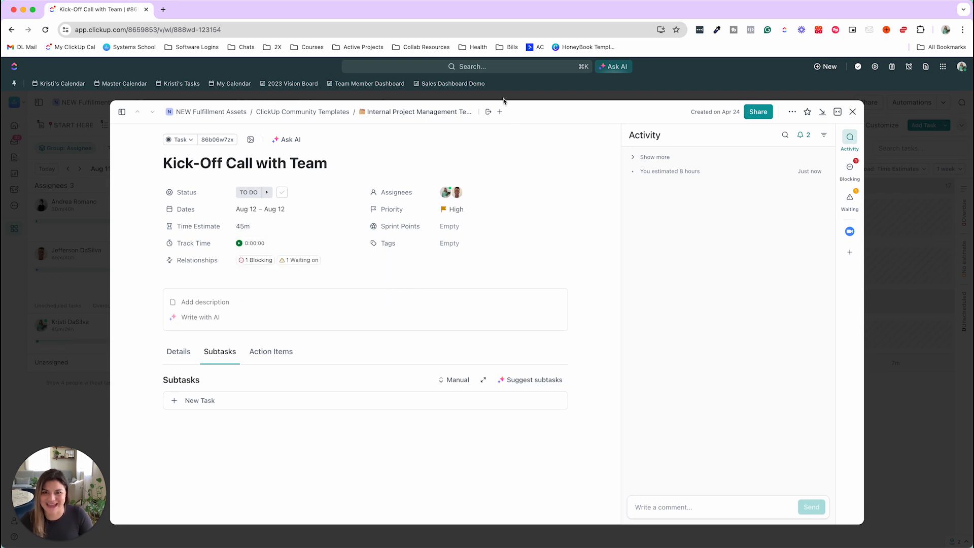
pyautogui.click(852, 112)
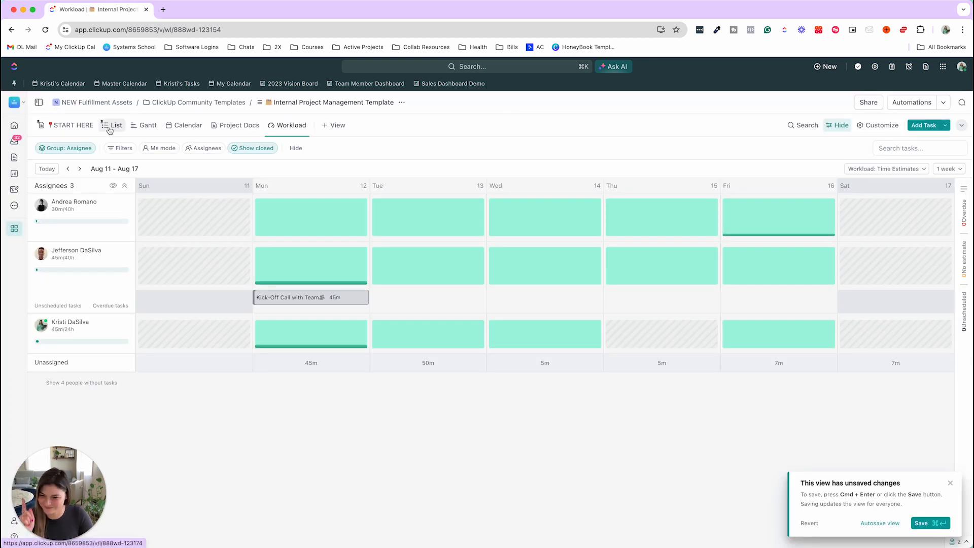
# Return to the List view and start a new automation from the Automations panel
pyautogui.click(116, 125)
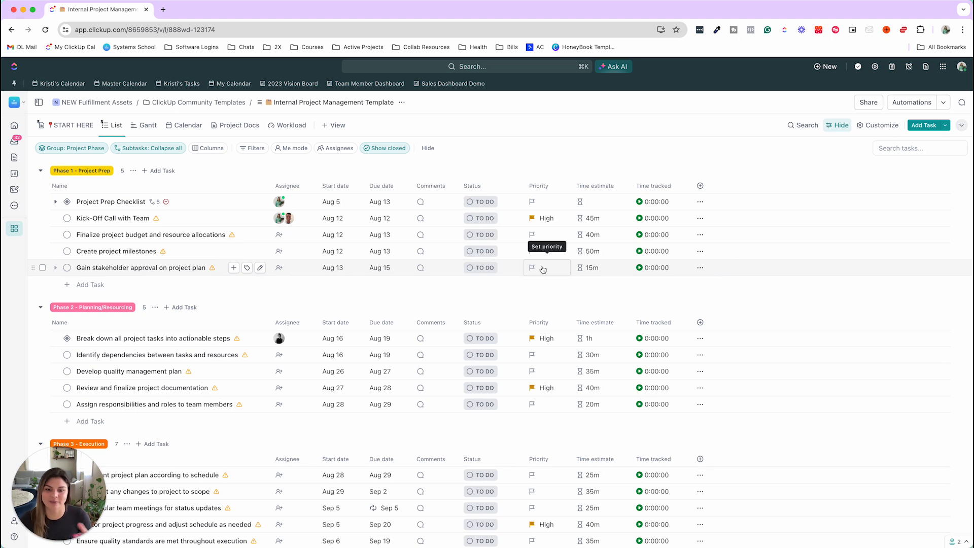
pyautogui.click(912, 102)
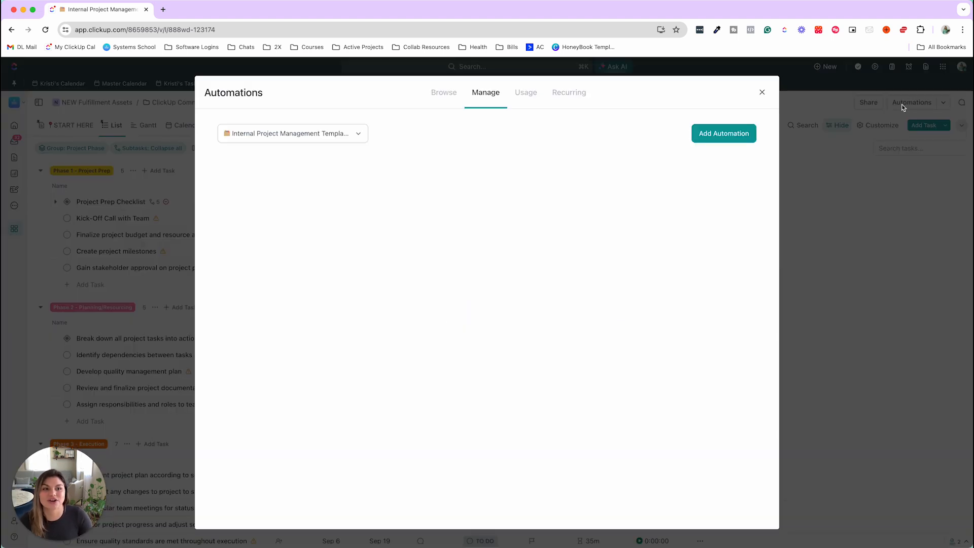
pyautogui.click(723, 132)
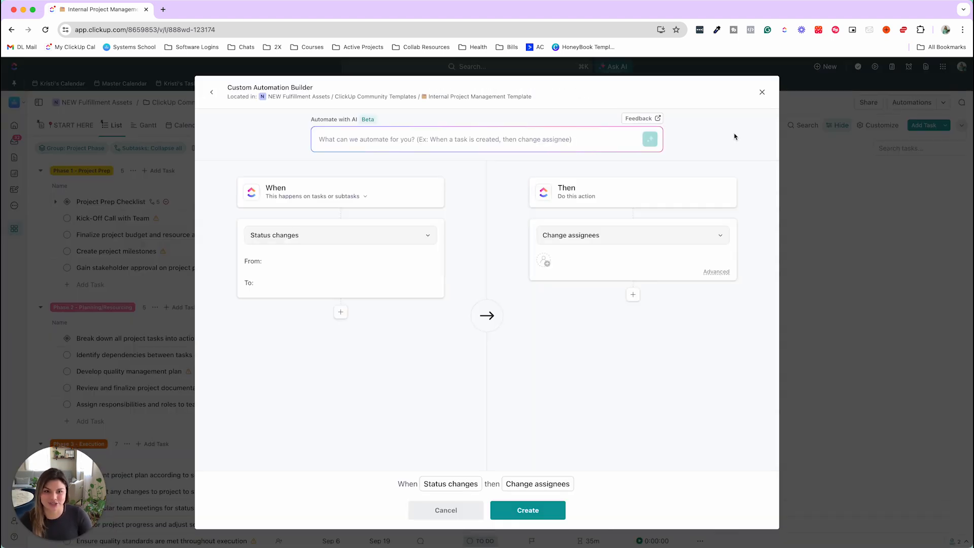
# Set the automation trigger to a status change to REVIEW
pyautogui.click(351, 282)
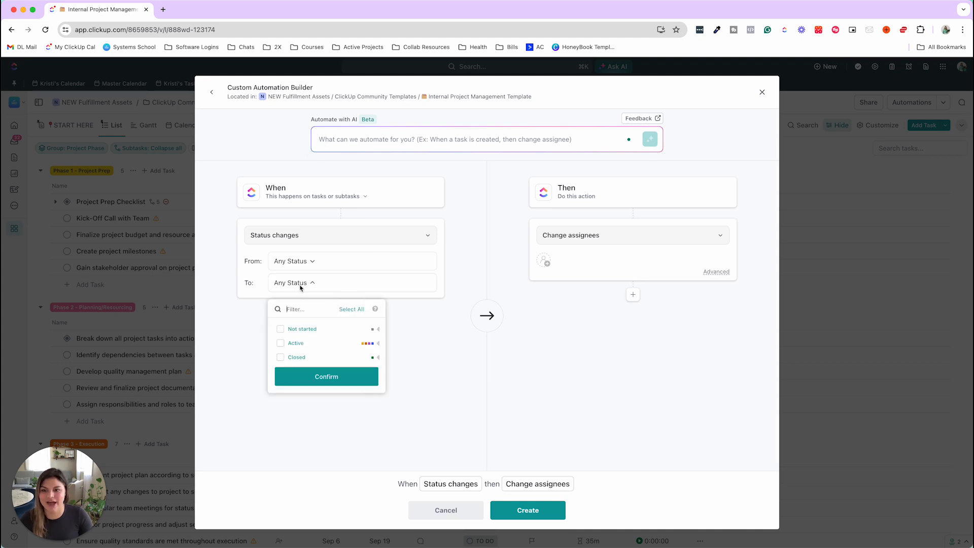
pyautogui.click(305, 371)
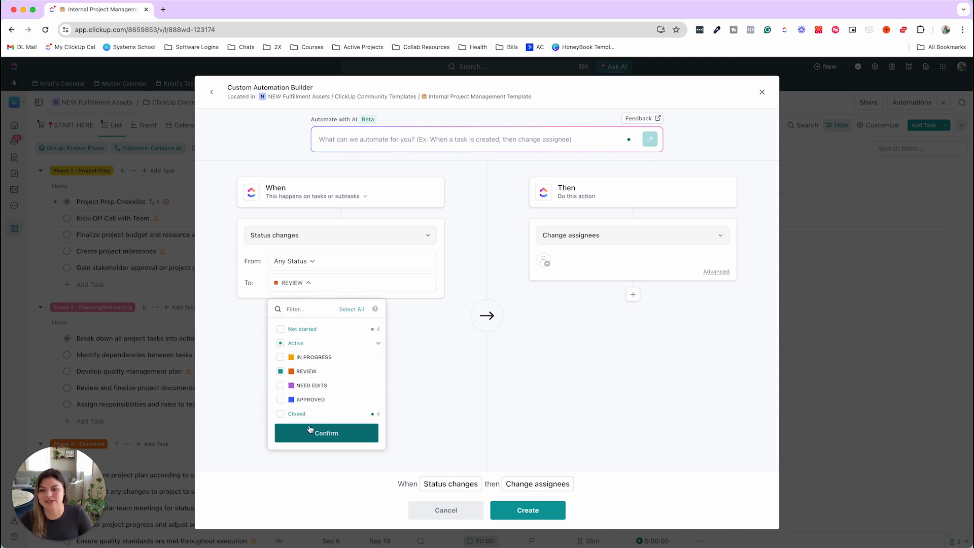
pyautogui.click(326, 433)
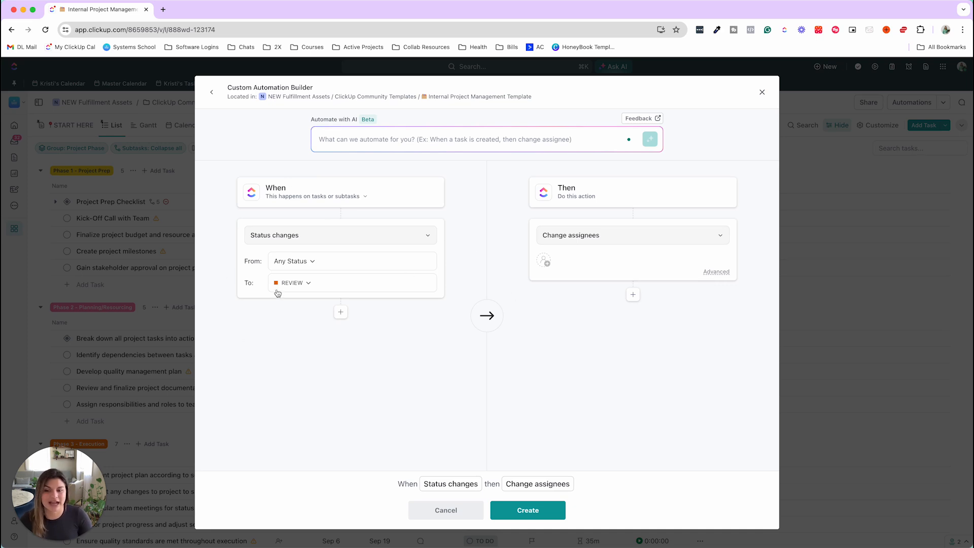
# Add Reassign and Change due date (days after trigger) actions, and create the automation
pyautogui.click(715, 271)
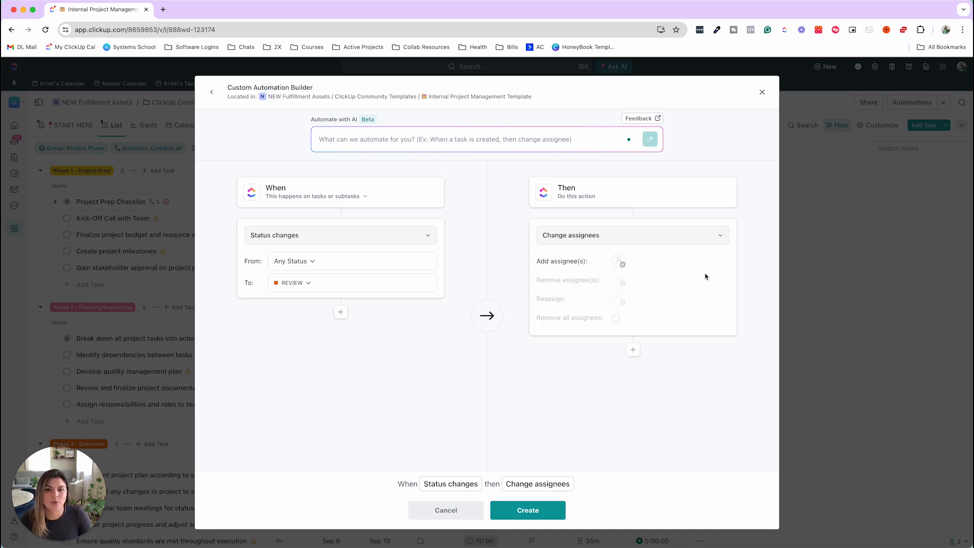
pyautogui.click(619, 260)
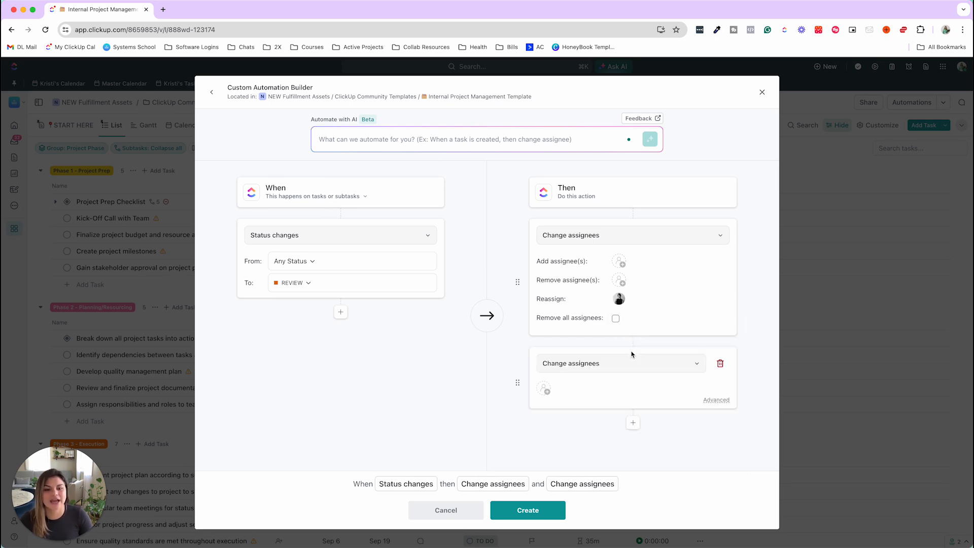
pyautogui.write('DUE')
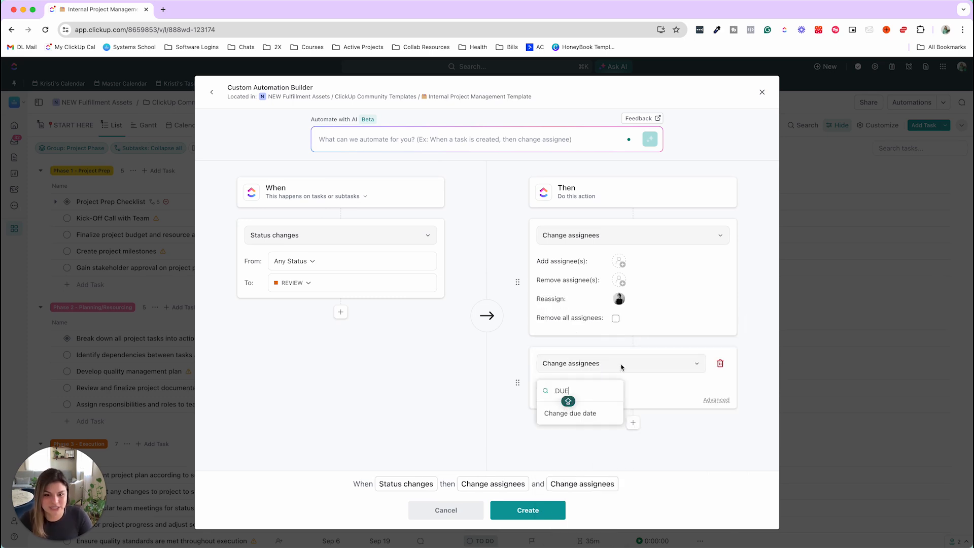
pyautogui.click(570, 413)
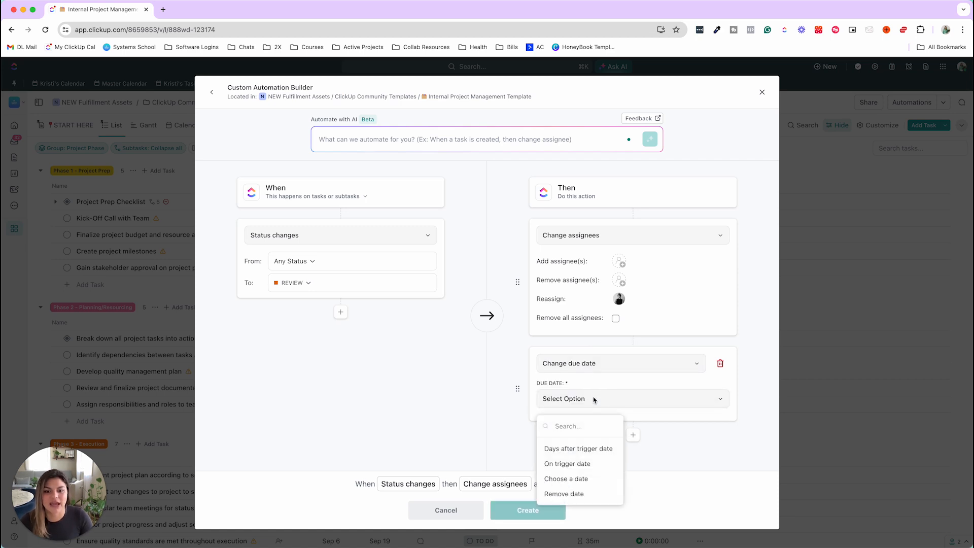
pyautogui.click(578, 448)
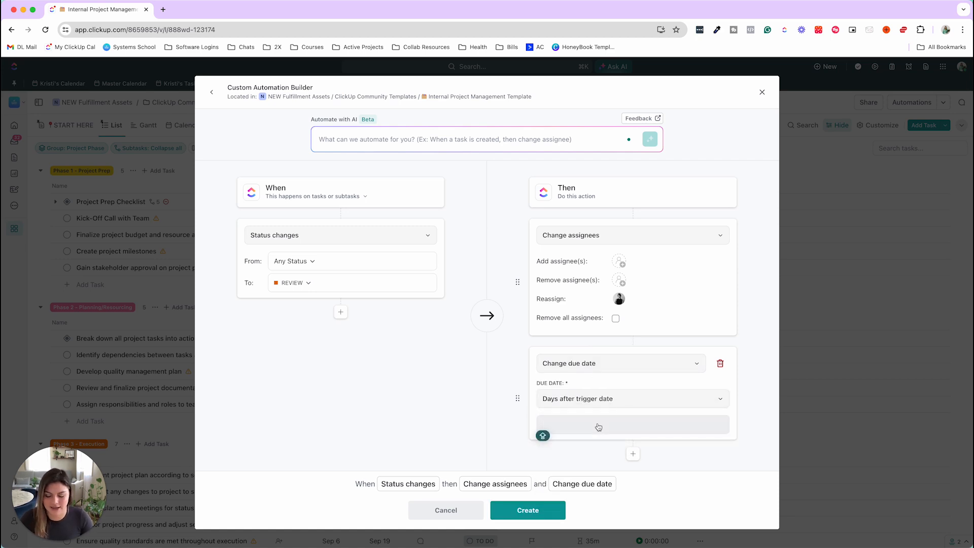
pyautogui.click(526, 510)
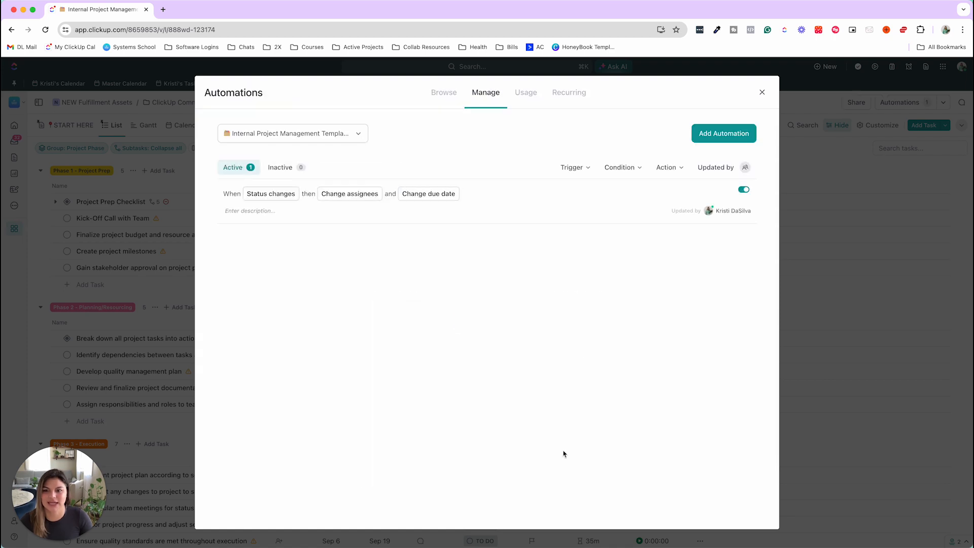
pyautogui.moveTo(240, 216)
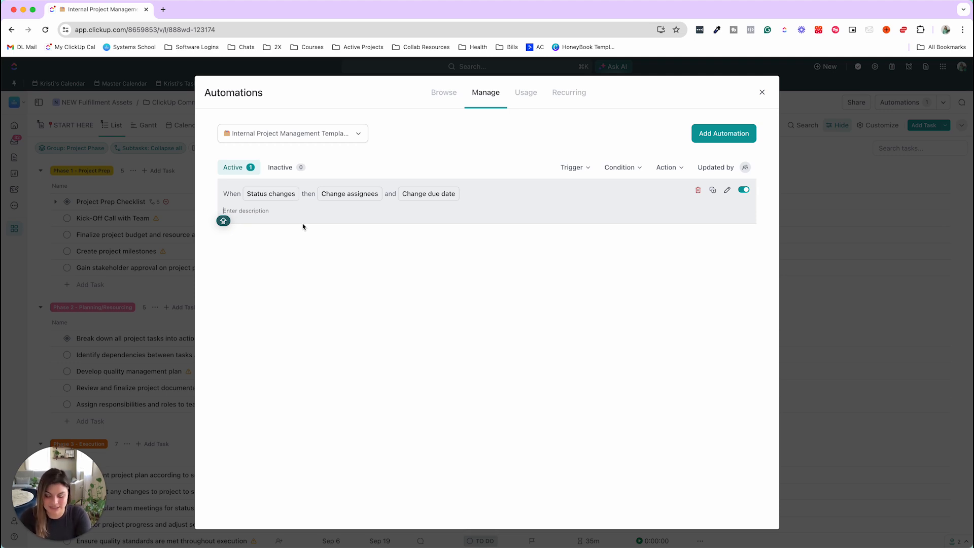
# Describe the automation as review reassignment with a 1-day due date, then close Automations
pyautogui.write('When status changes to r')
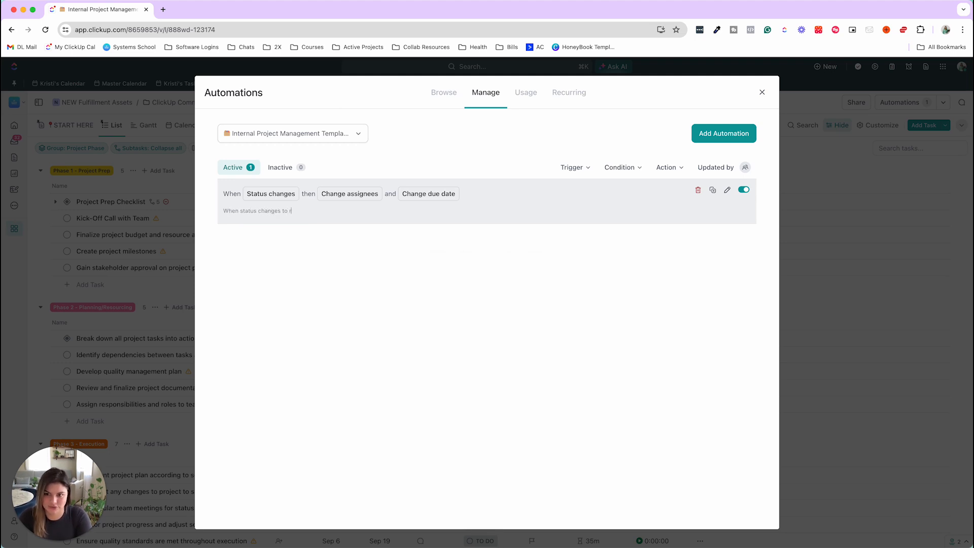
pyautogui.write('eview, reassign PM with due date of')
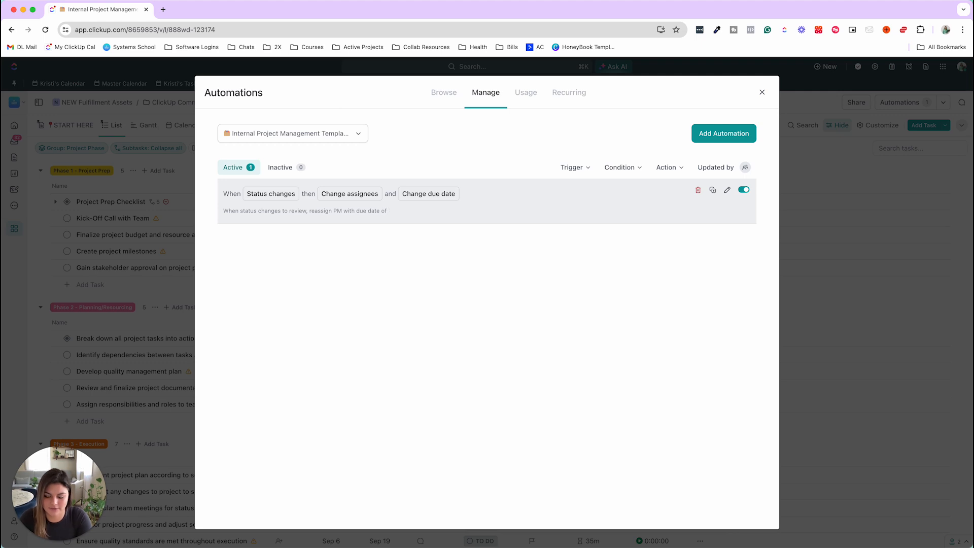
pyautogui.write('1 days')
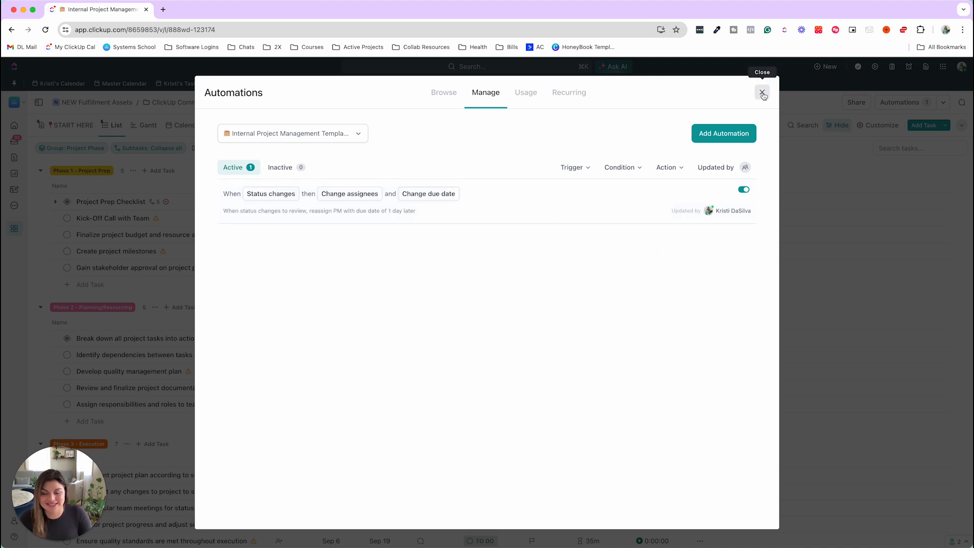
pyautogui.click(763, 94)
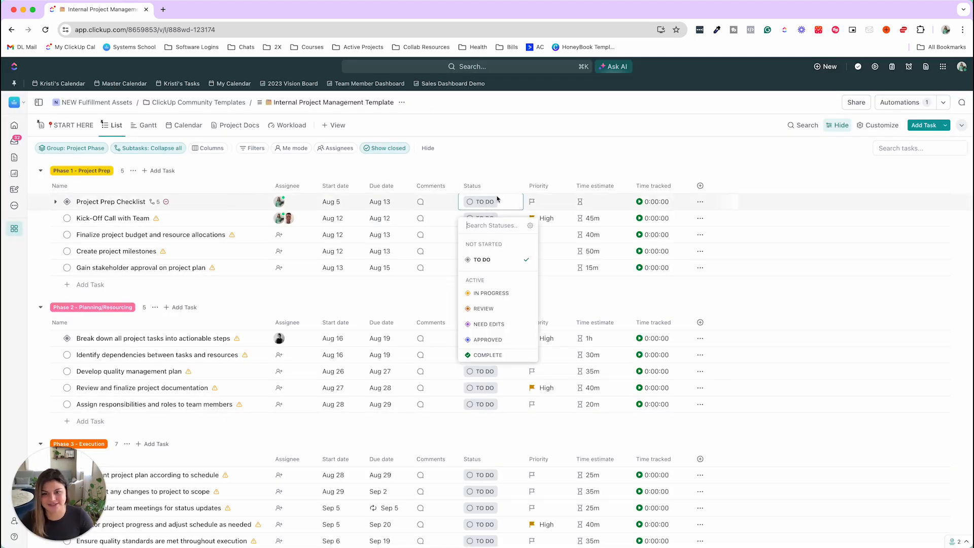